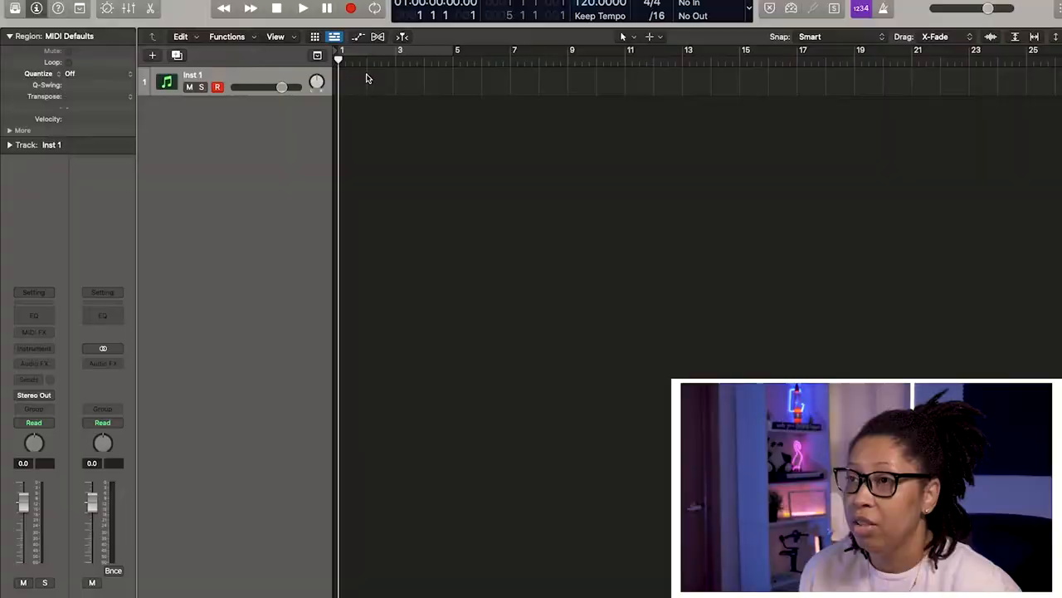
Step: Create an empty MIDI region at bar one on Inst 1 and stretch it to about bar three
right_click(369, 79)
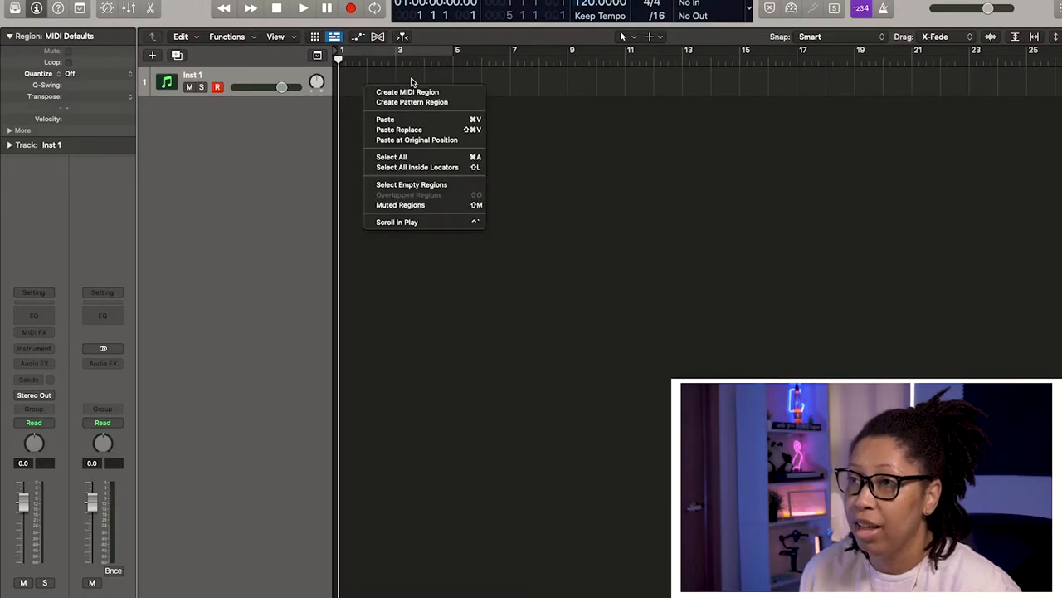
click(408, 91)
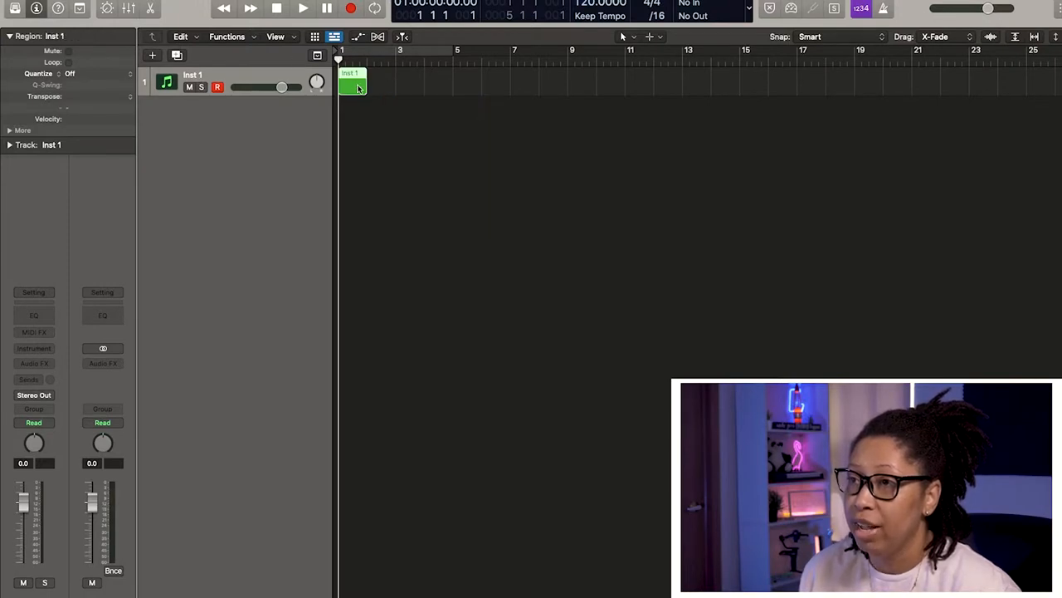
drag(362, 86, 401, 87)
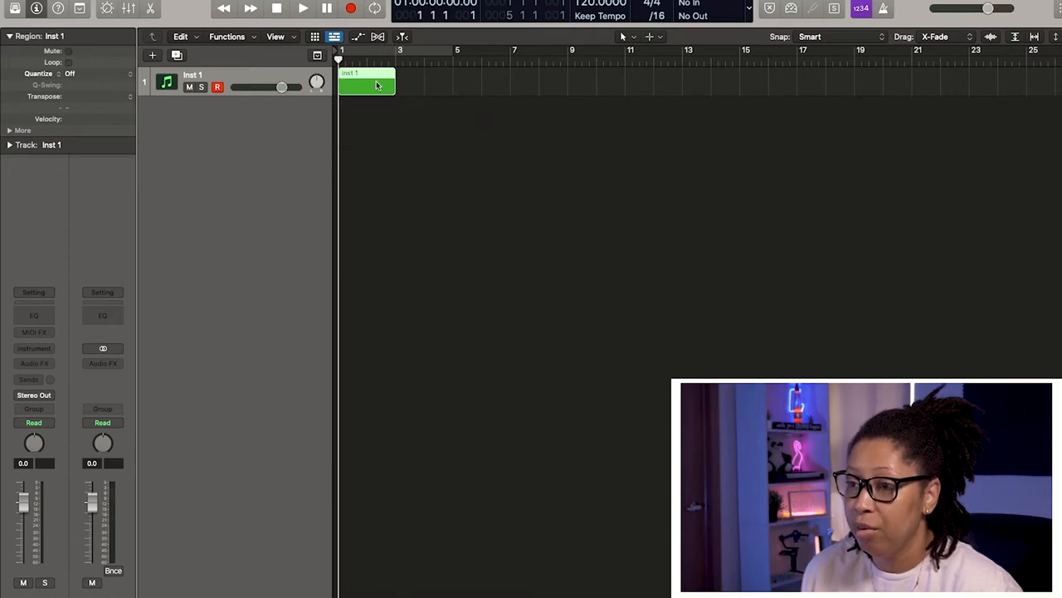
Step: Edit the region in the Piano Roll with Time Quantize set to 1/1 Note
double_click(375, 86)
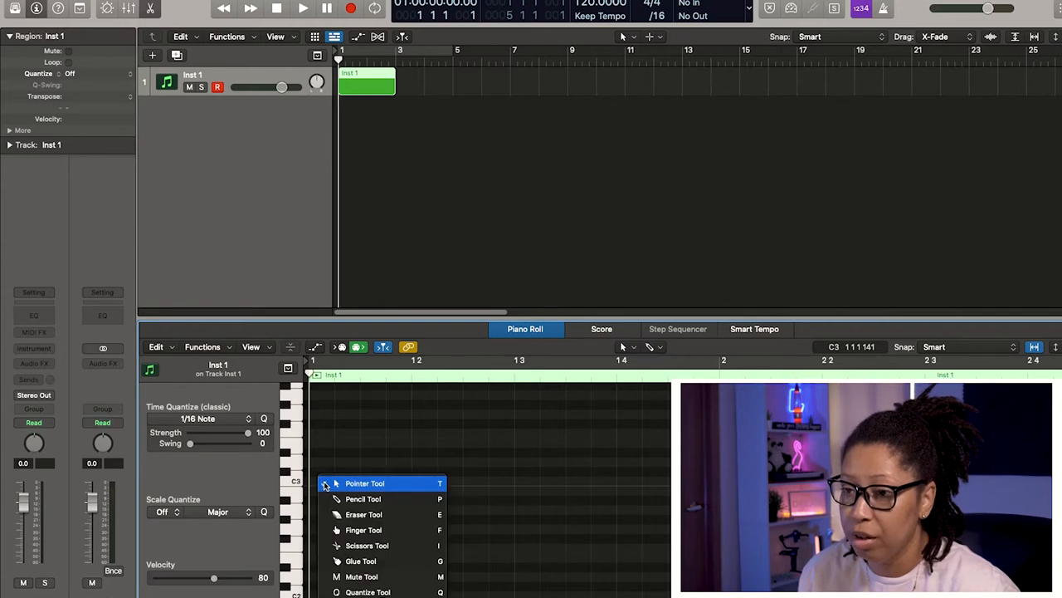
click(203, 418)
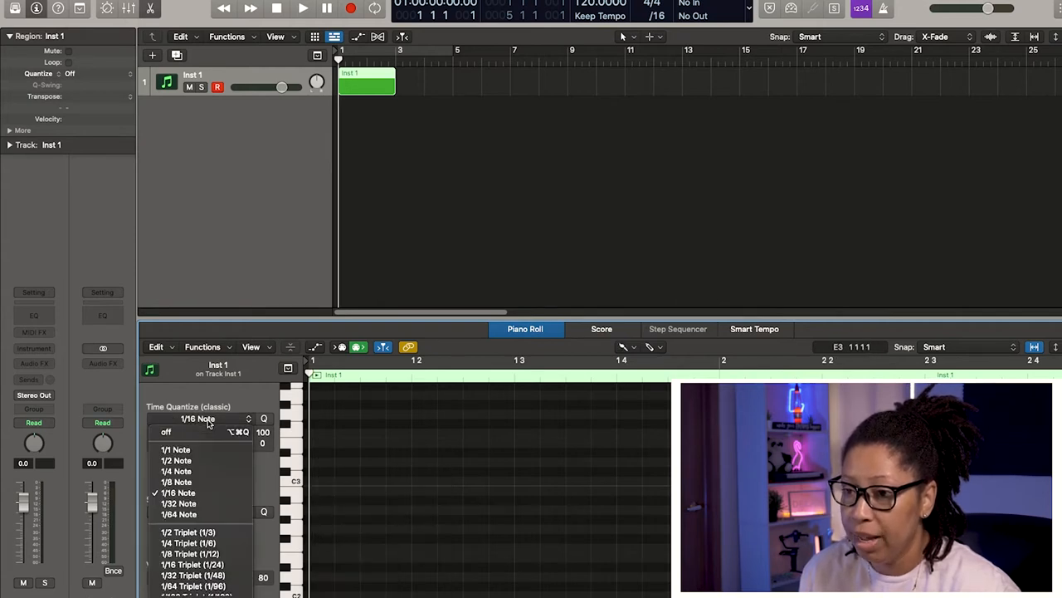
mouse_move(176, 471)
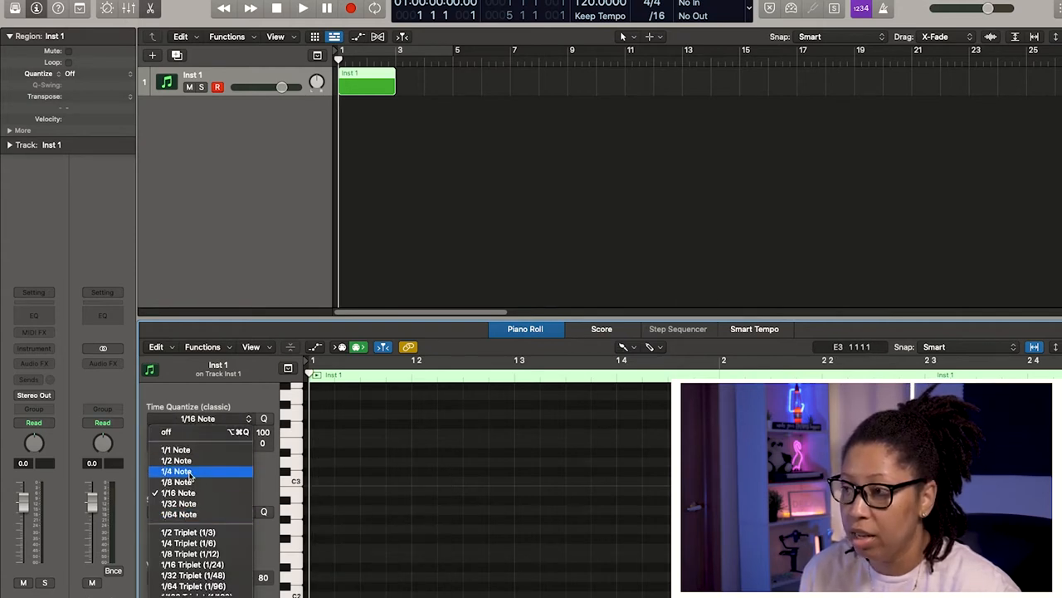
mouse_move(176, 460)
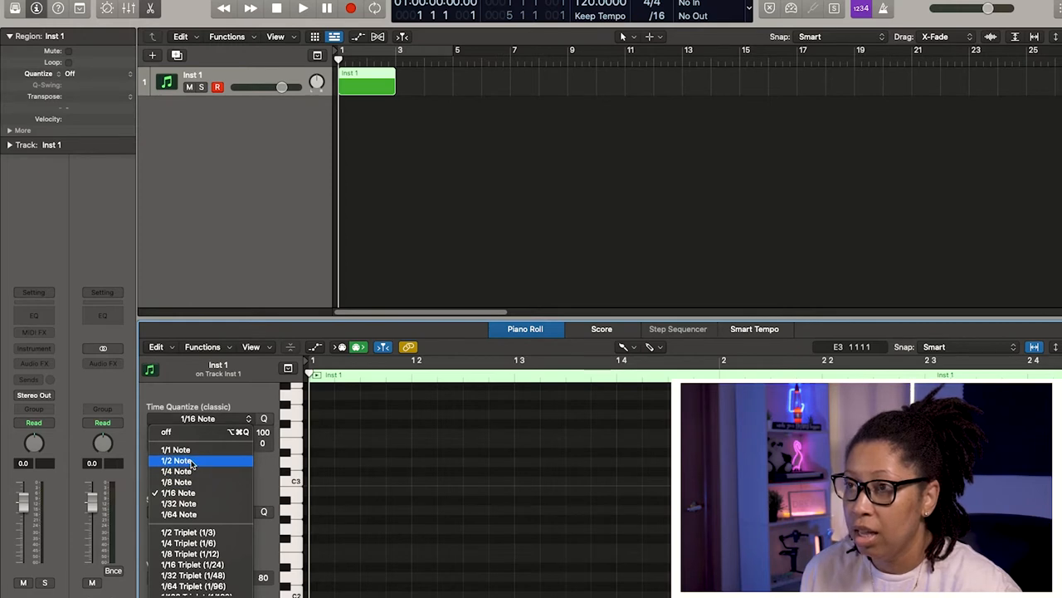
click(176, 460)
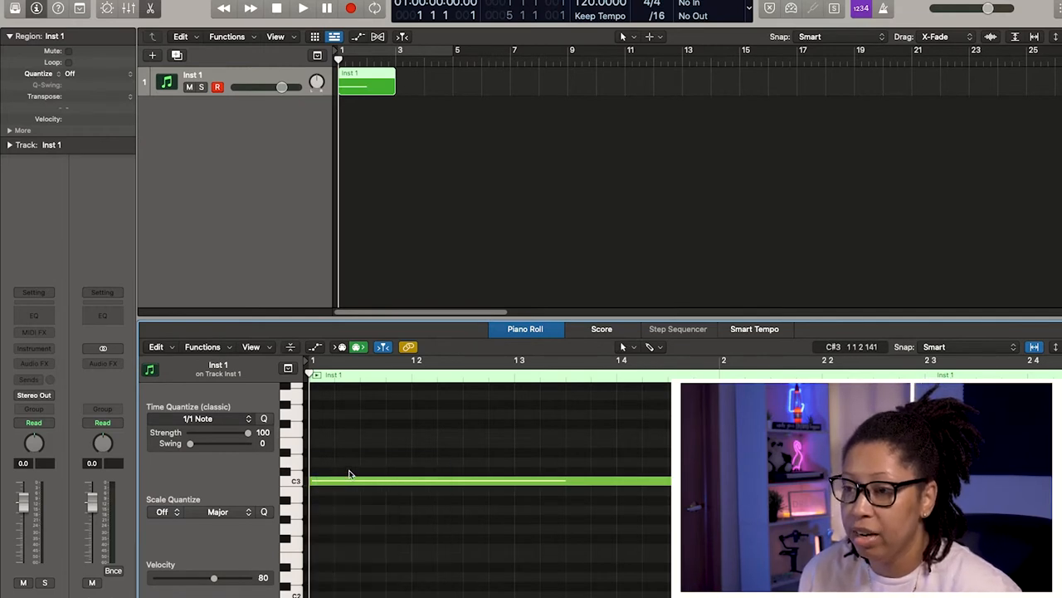
Step: Copy the whole note on C3 upward to stack it on D#3 and further adjacent pitches
click(352, 482)
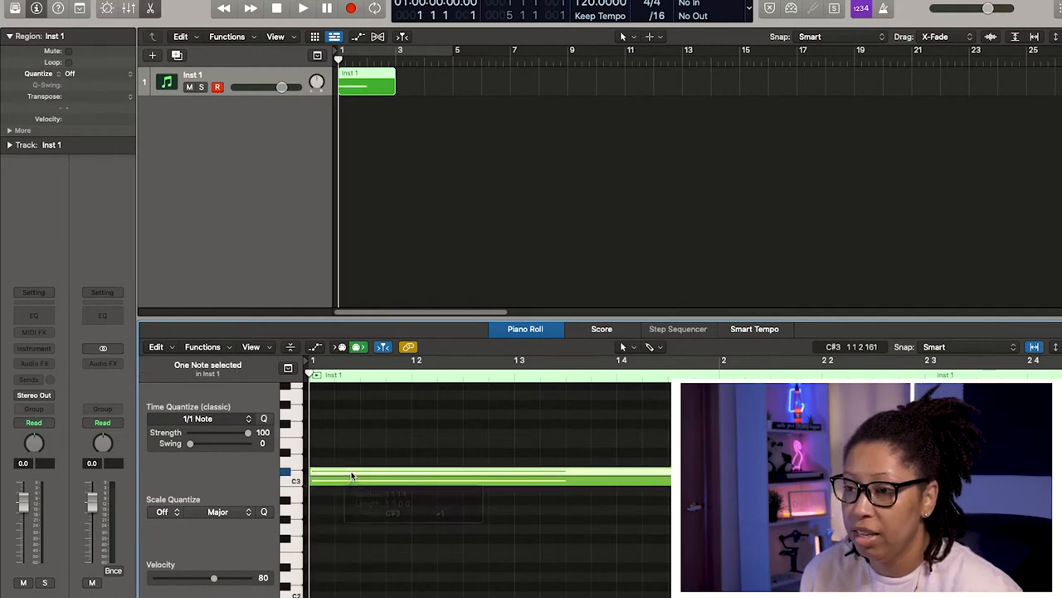
drag(352, 478, 352, 461)
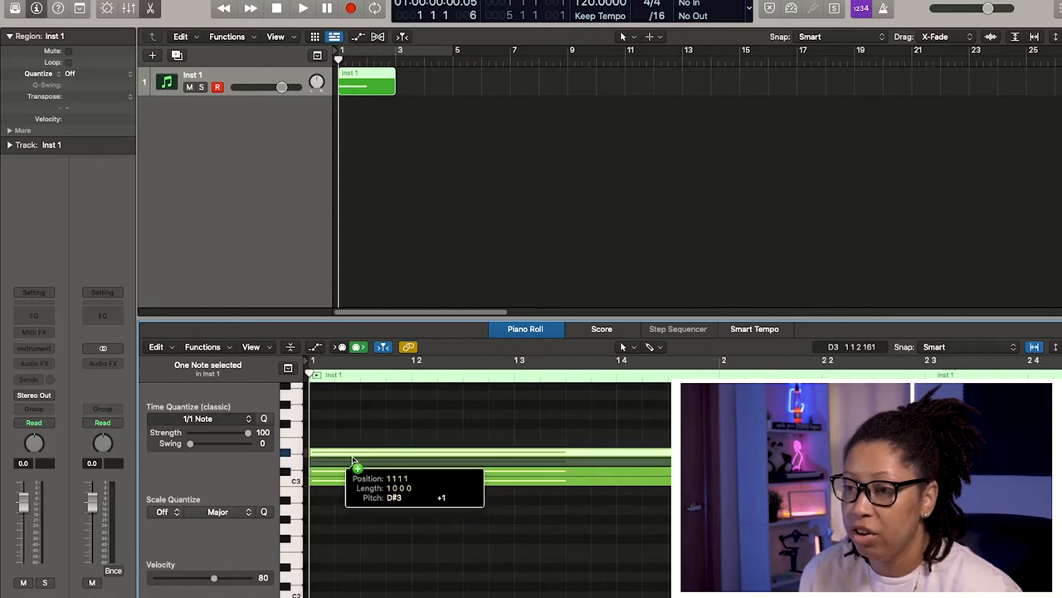
drag(357, 465, 357, 452)
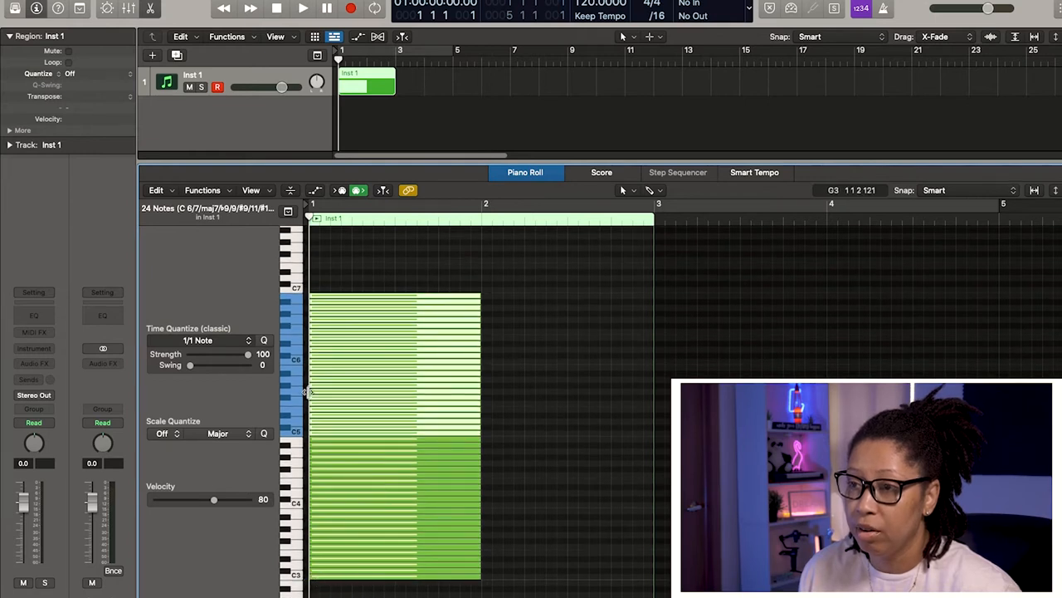
Step: Select a stacked note and move down the keyboard toward lower pitches for more copies
click(341, 302)
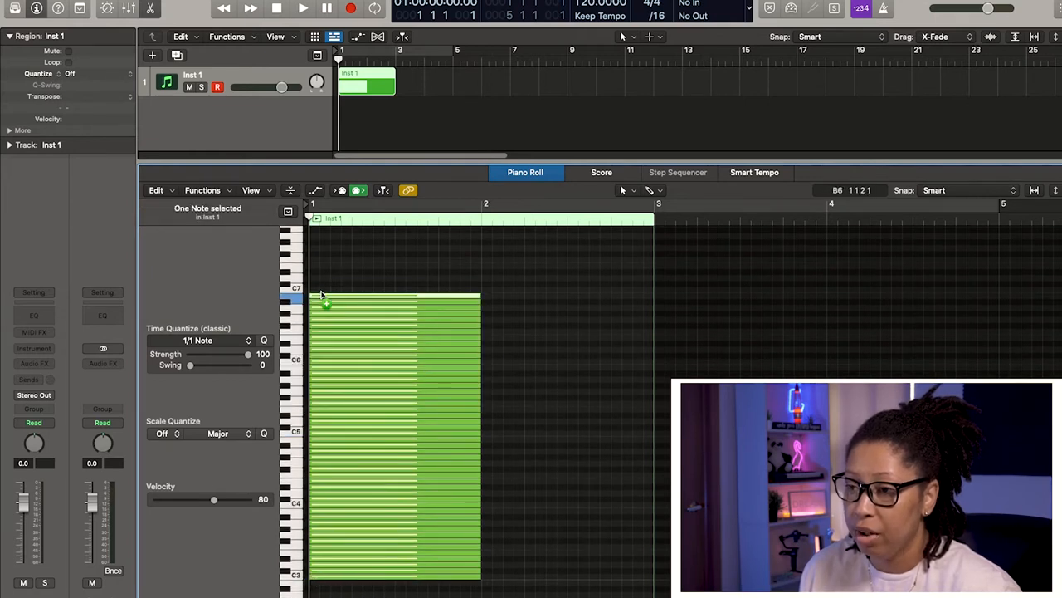
scroll(down, 3)
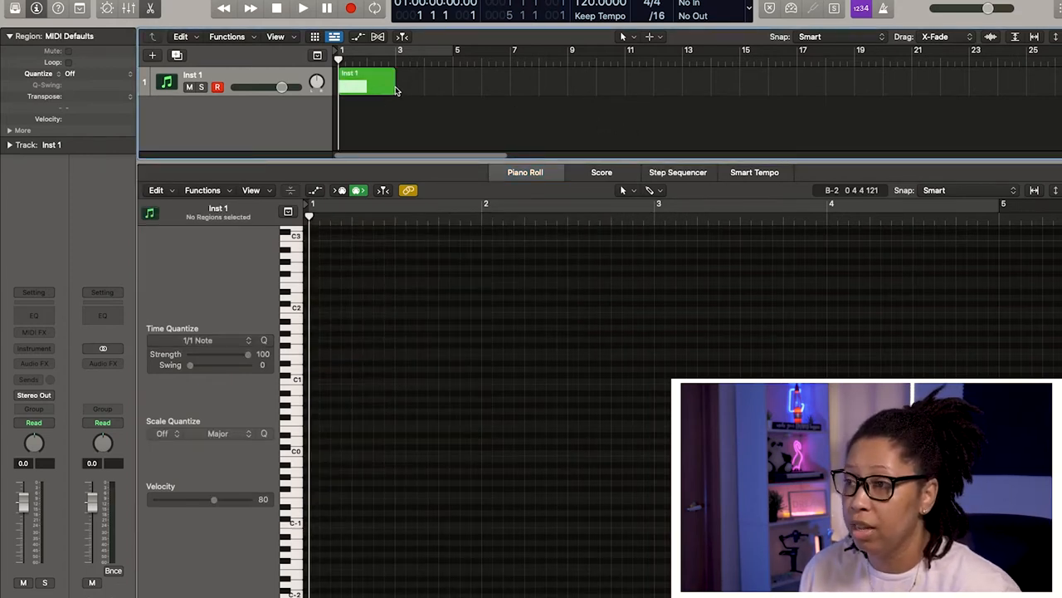
Step: Stretch all stacked notes in the Inst 1 region so they end at bar three
click(374, 87)
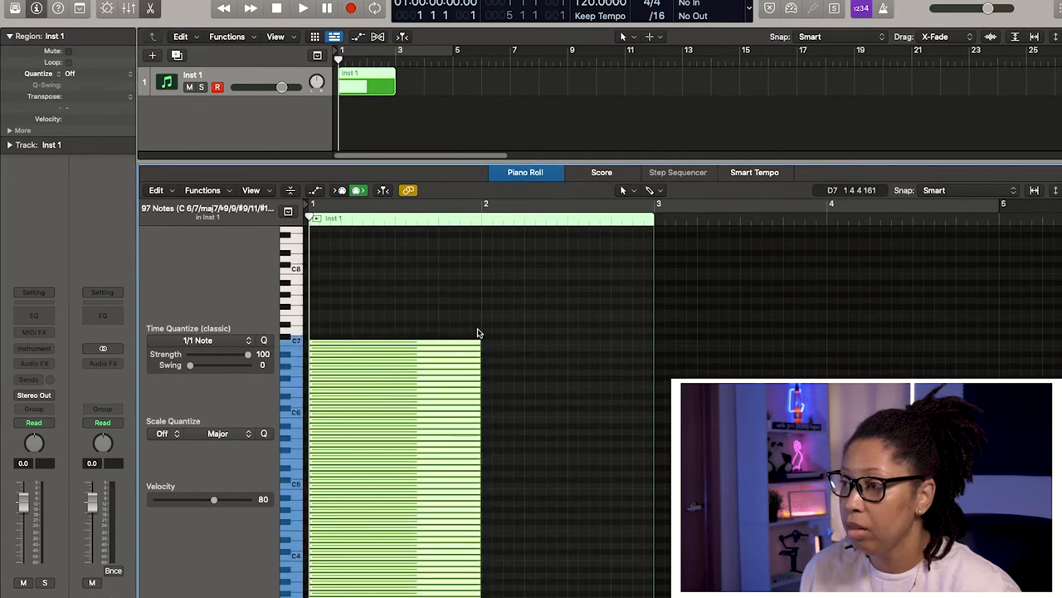
drag(482, 365, 648, 365)
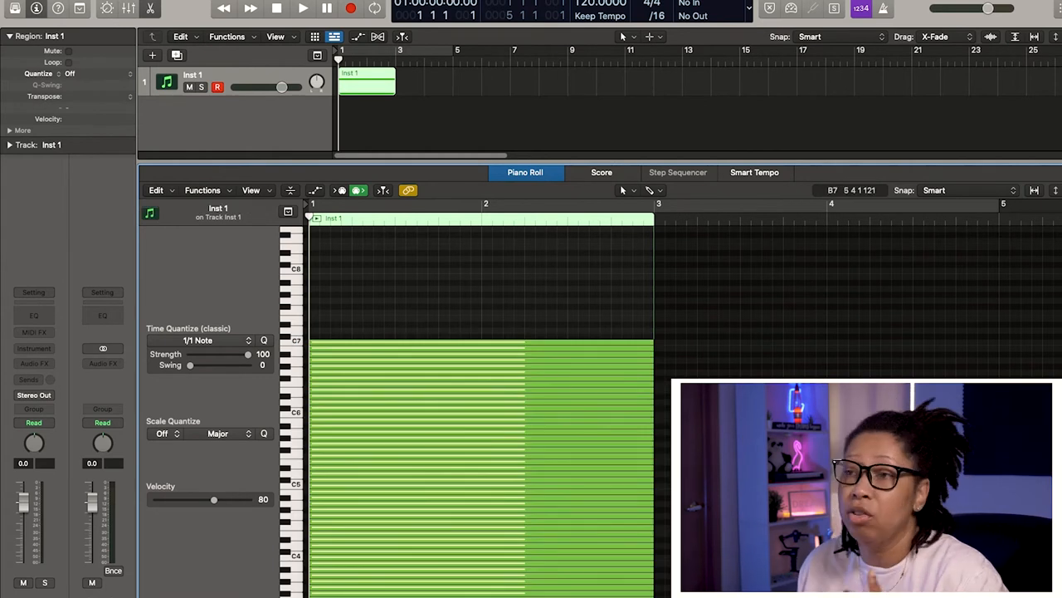
scroll(down, 3)
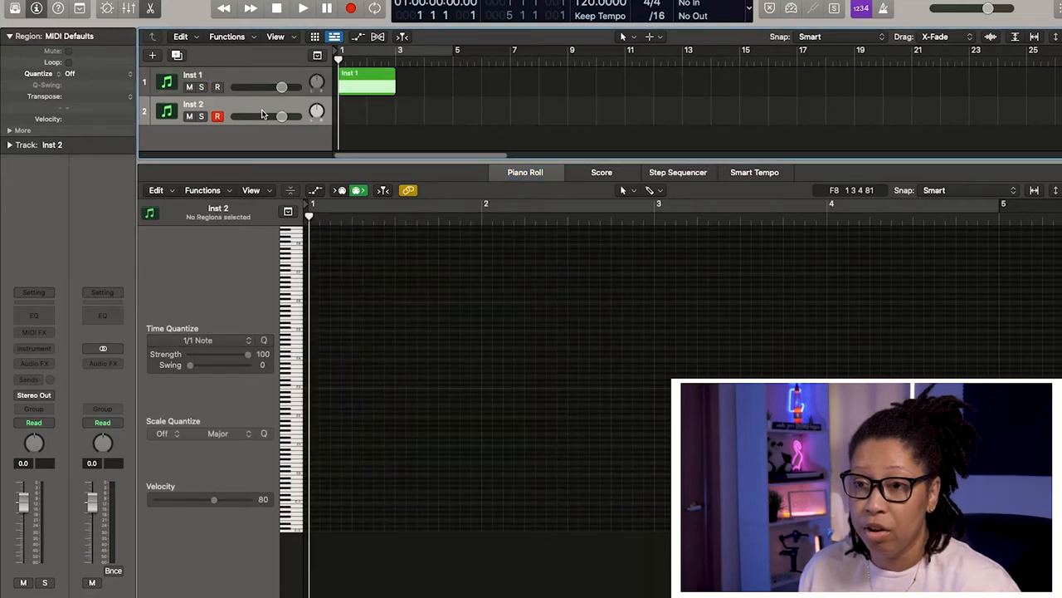
Step: Load the Pigments synth as Inst 2's instrument and dismiss its plug-in window
click(33, 349)
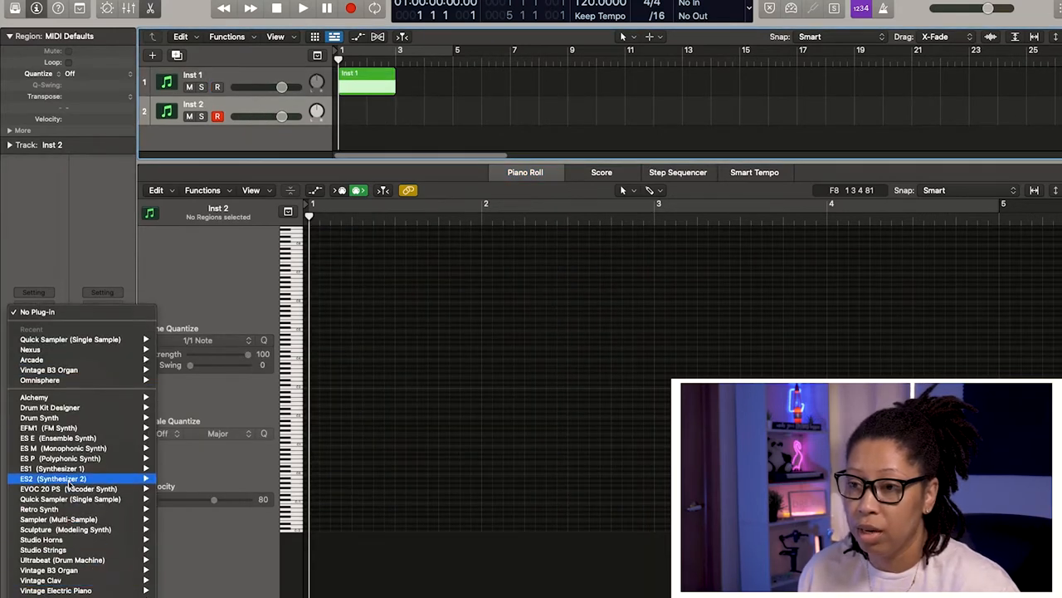
click(42, 475)
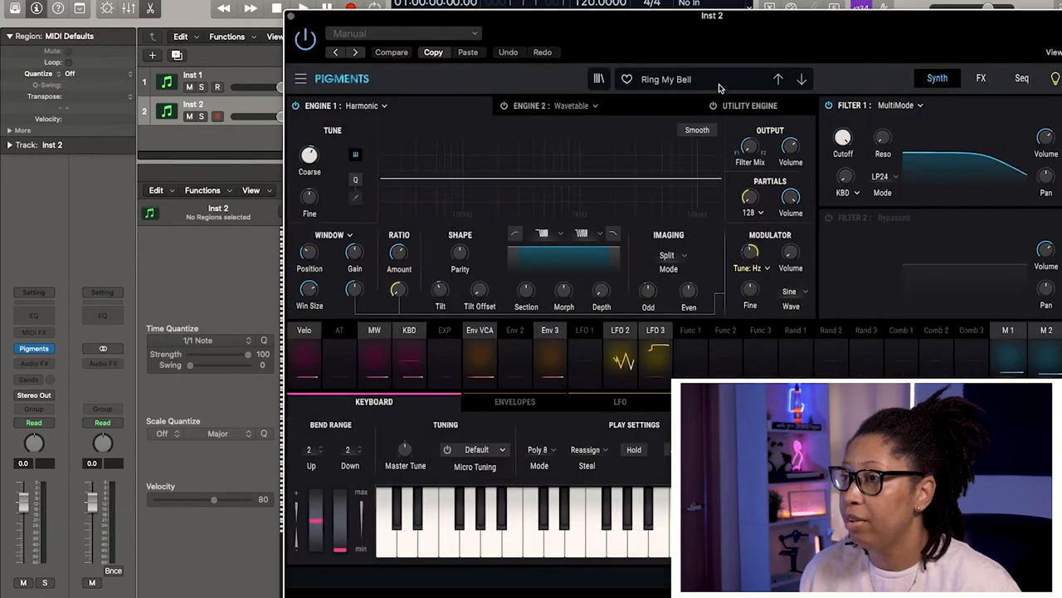
click(598, 80)
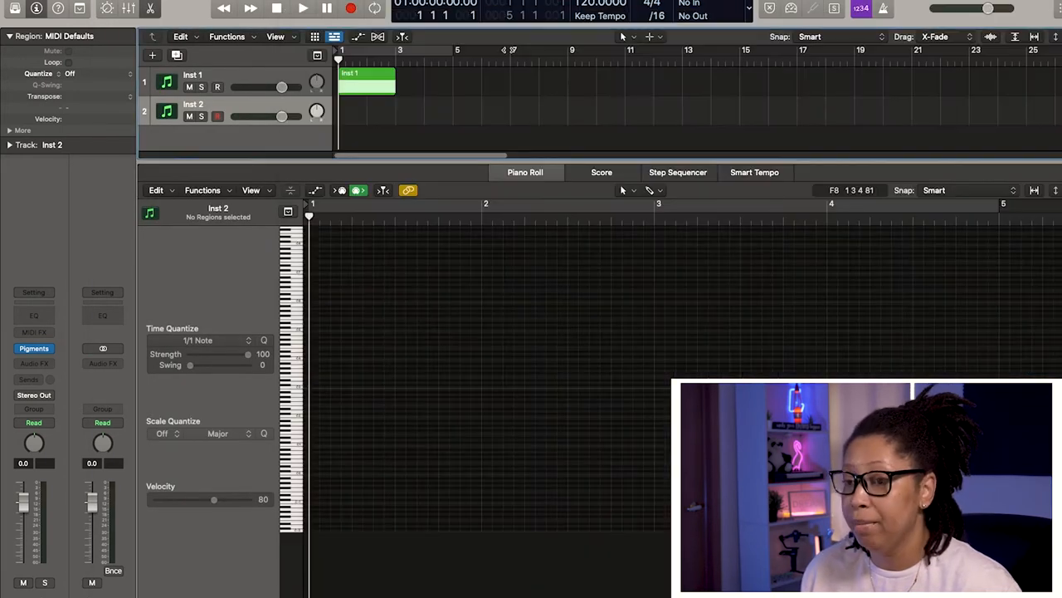
Step: Create an empty MIDI region on Inst 2, then bring the Inst 1 region's notes into the editor
right_click(392, 116)
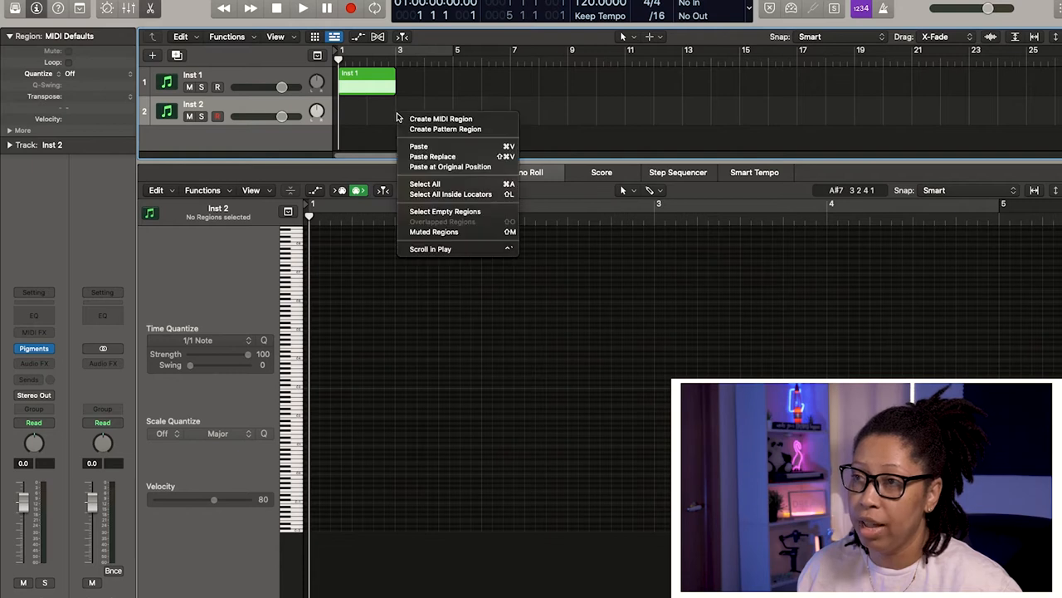
mouse_move(442, 119)
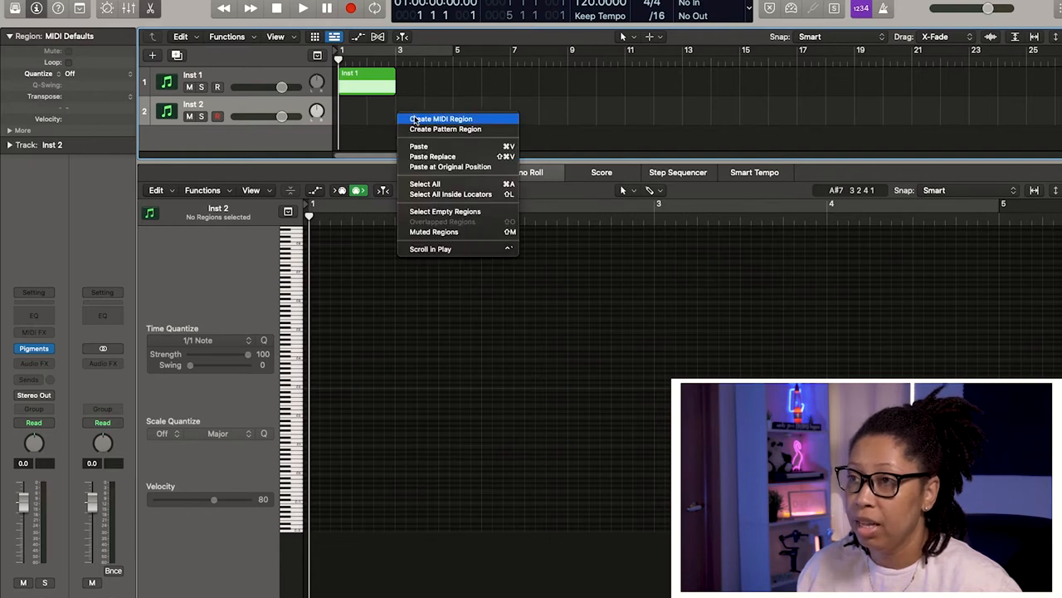
click(445, 118)
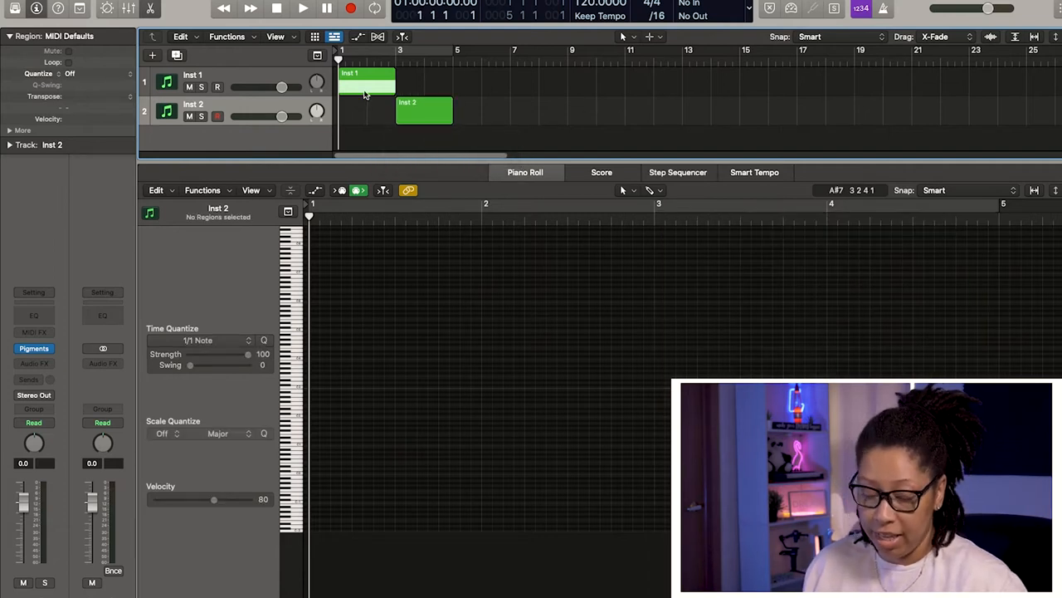
click(365, 81)
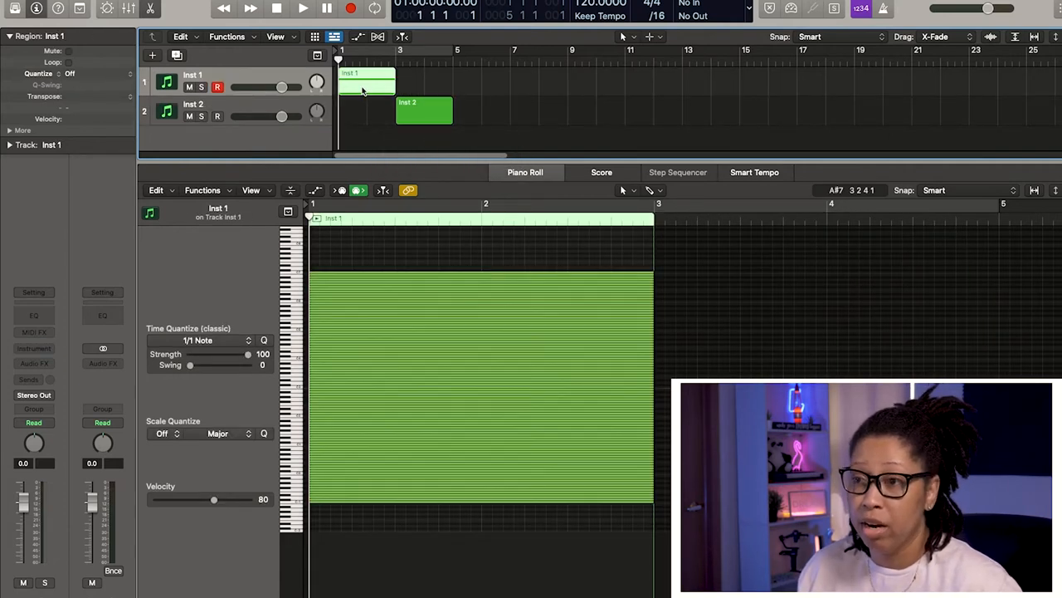
drag(365, 79, 432, 79)
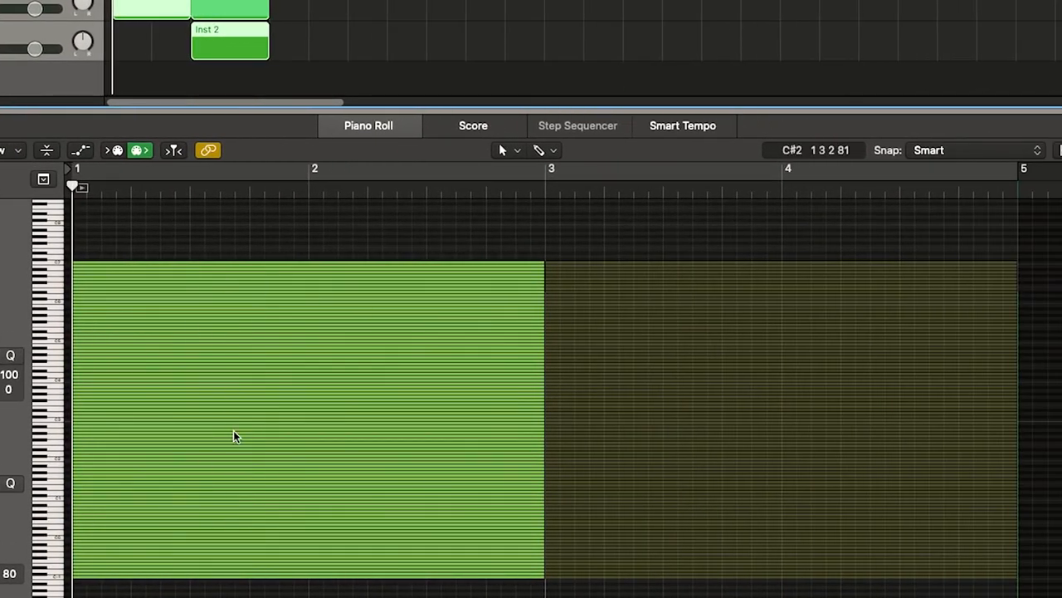
mouse_move(745, 291)
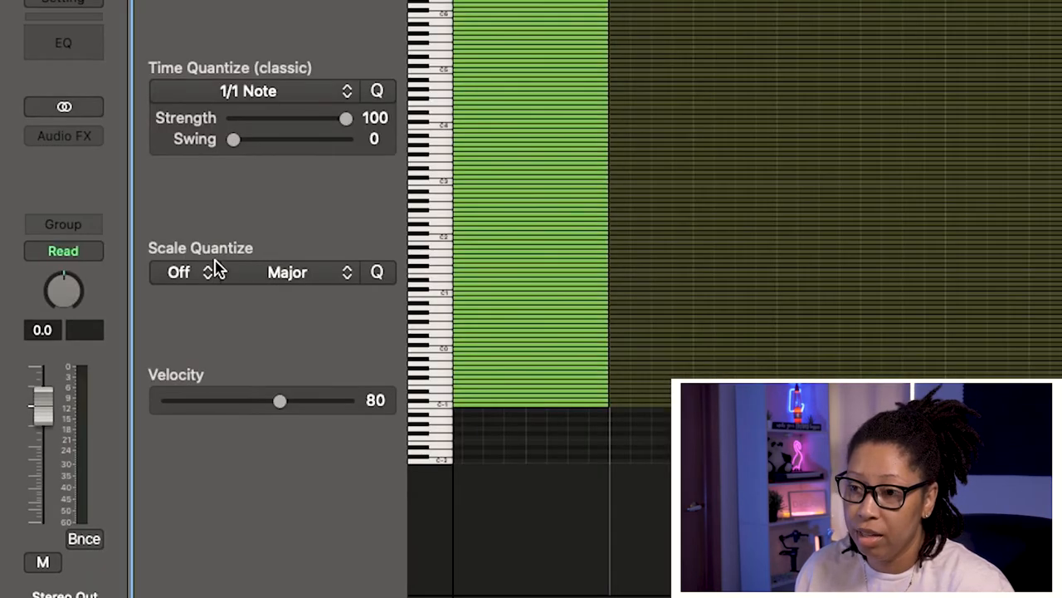
Step: Set Scale Quantize to C Natural Minor and apply it to the stacked notes
click(181, 272)
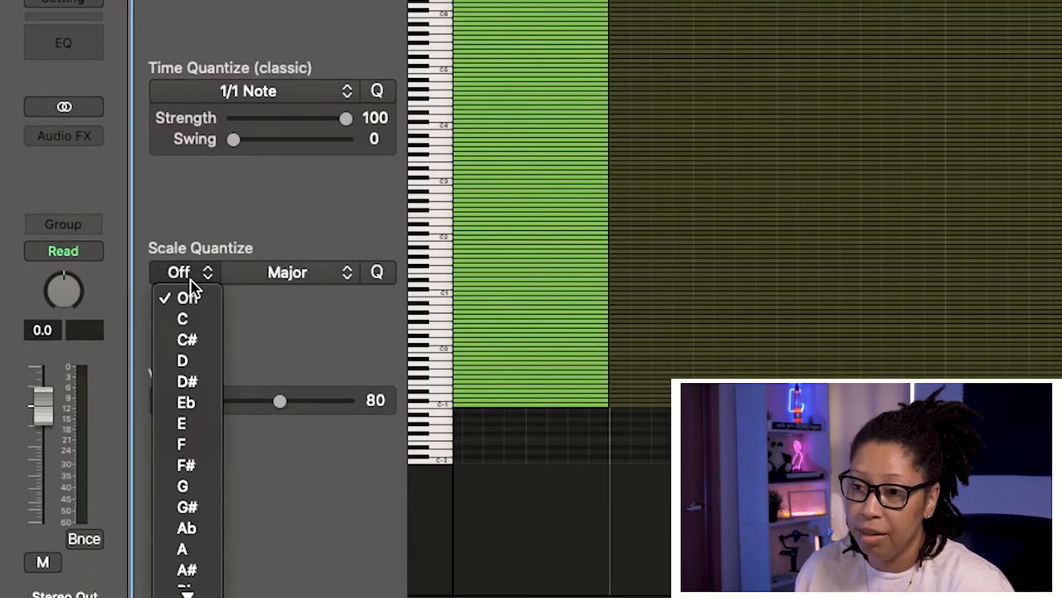
click(183, 319)
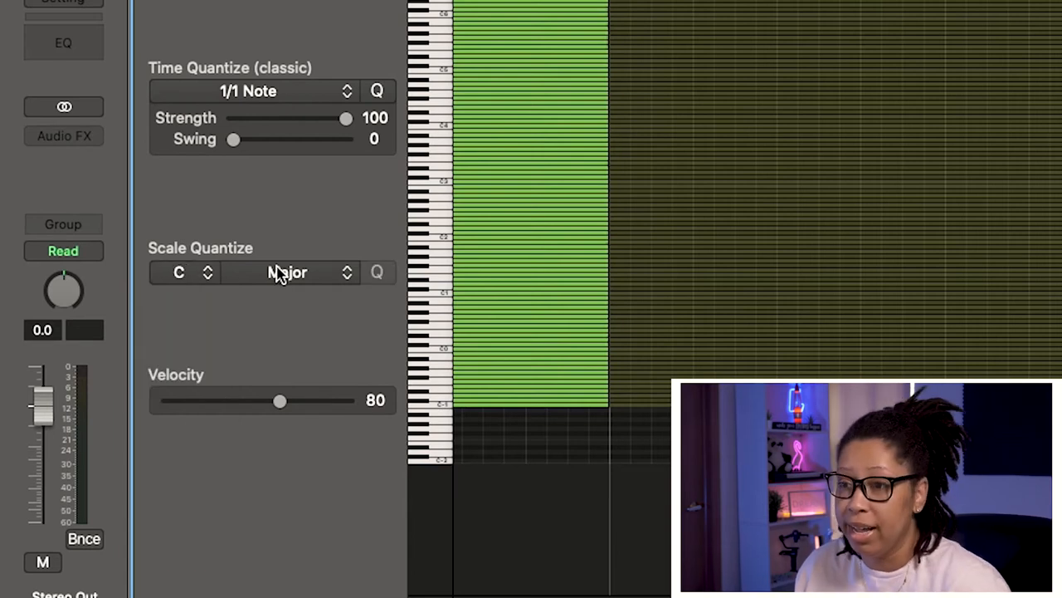
click(287, 272)
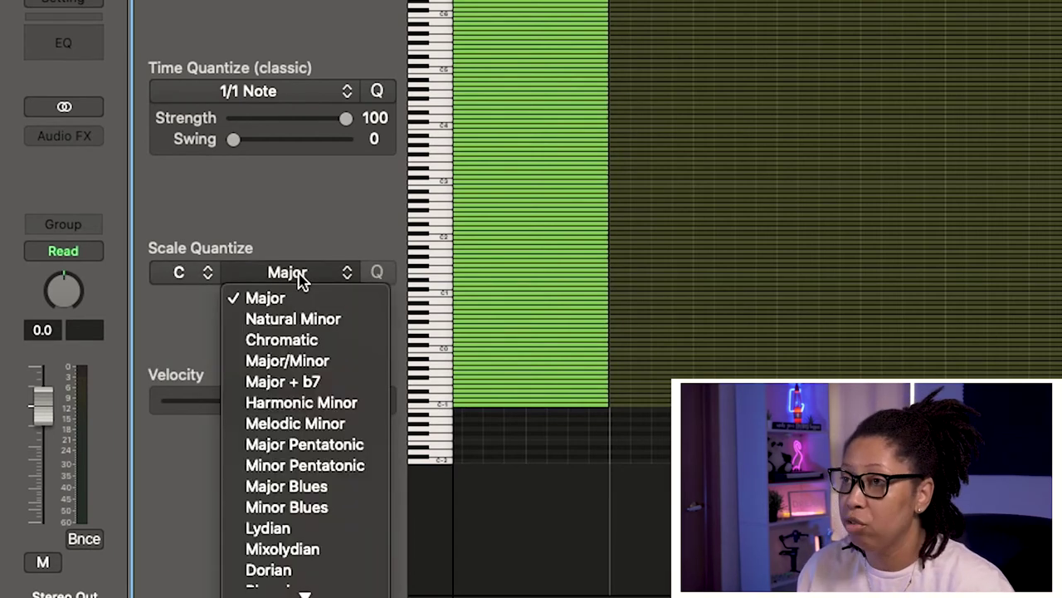
click(292, 319)
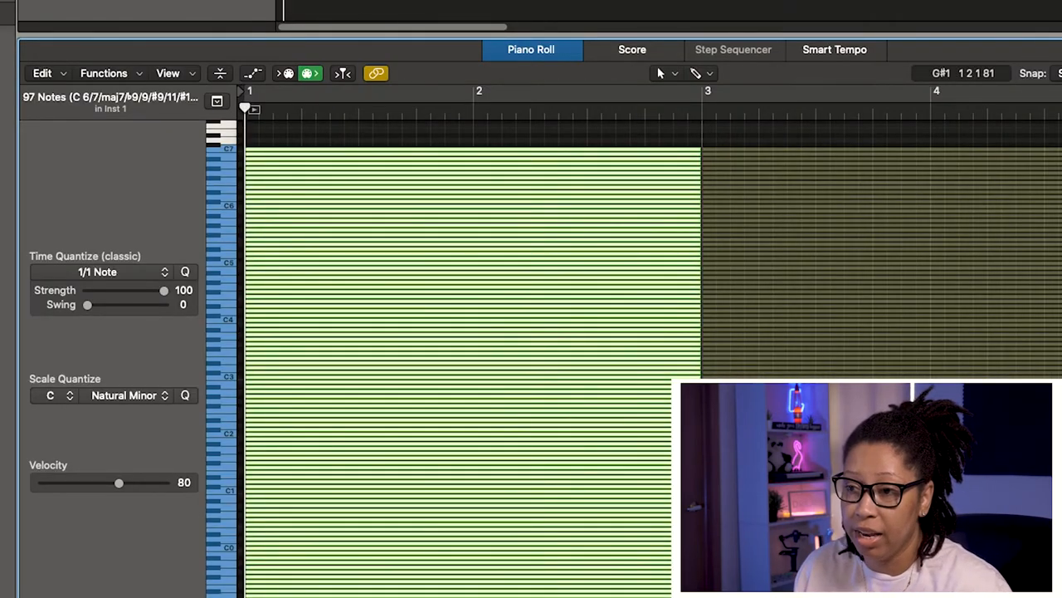
click(186, 395)
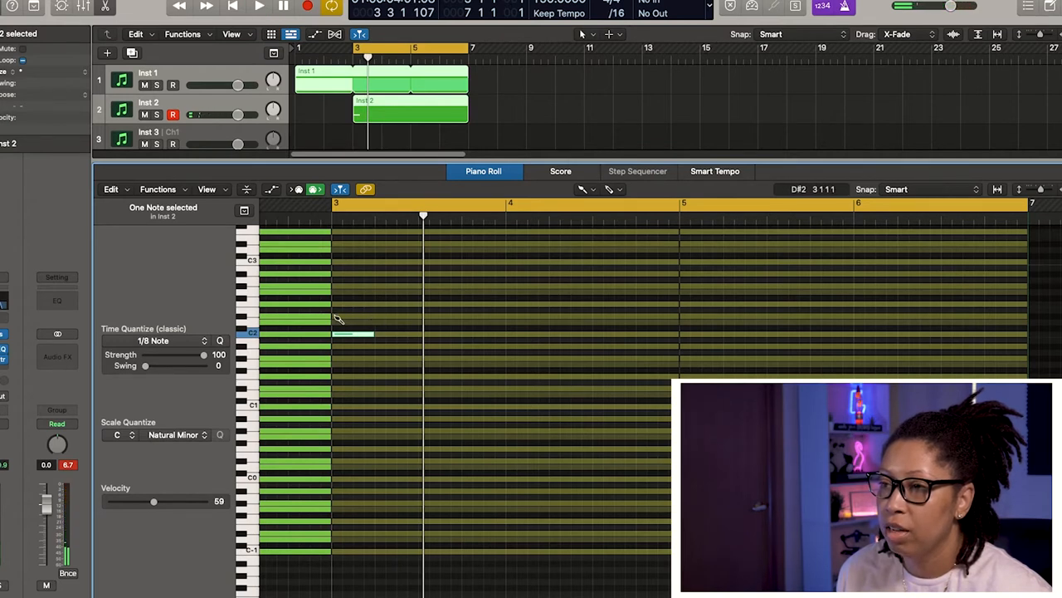
mouse_move(337, 291)
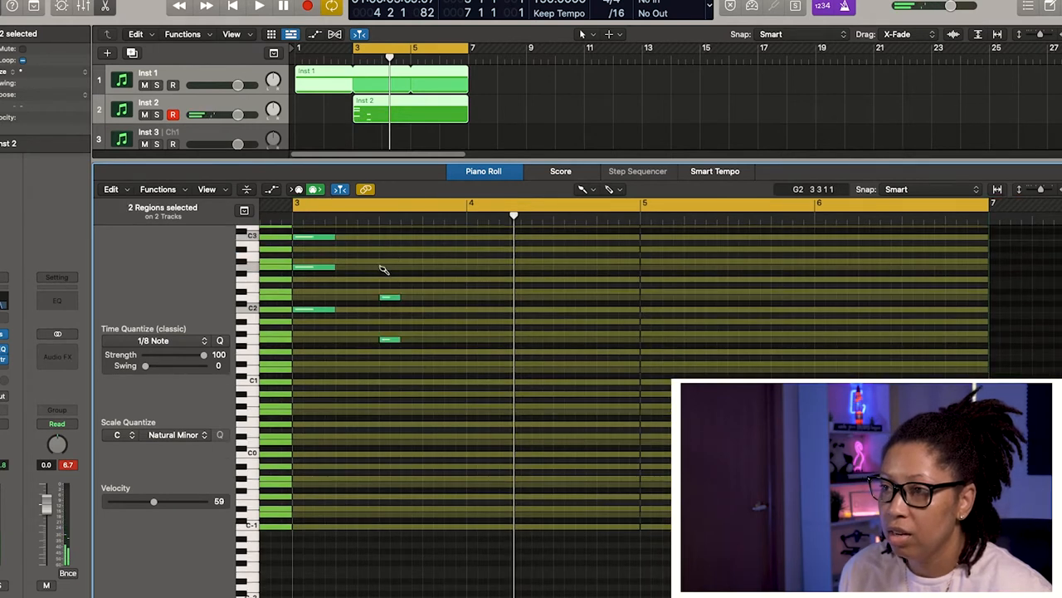
Step: Add the first melody notes in bar 3 and move one down to a lower pitch
click(390, 267)
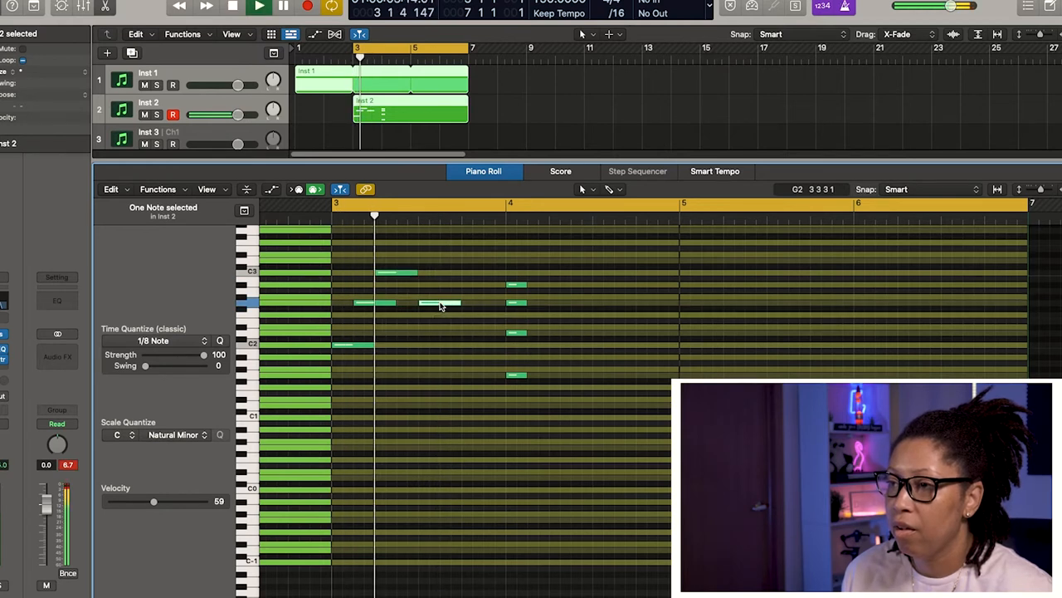
drag(439, 305, 451, 339)
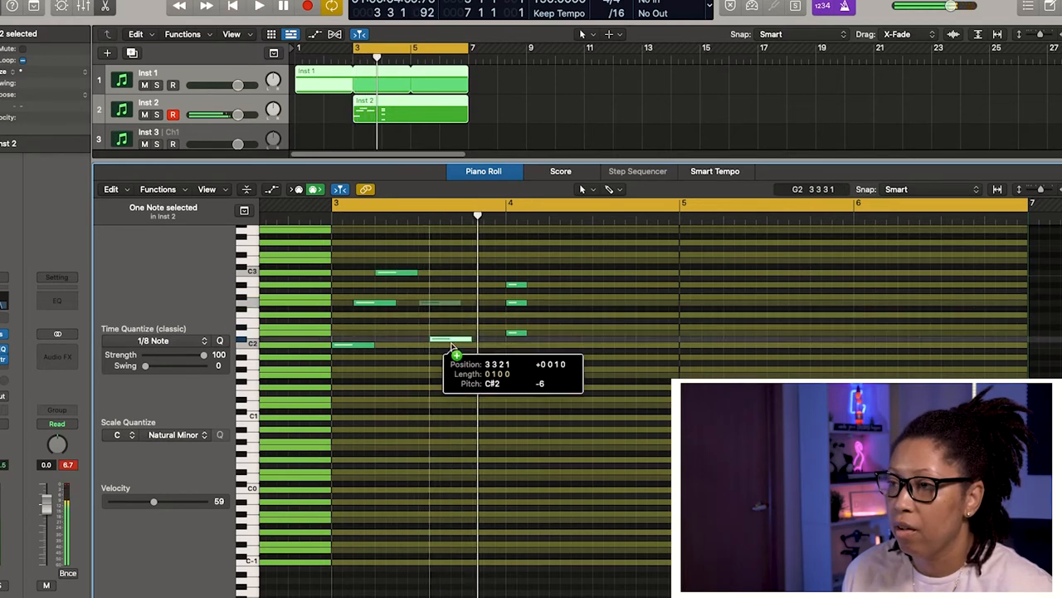
drag(452, 338, 463, 343)
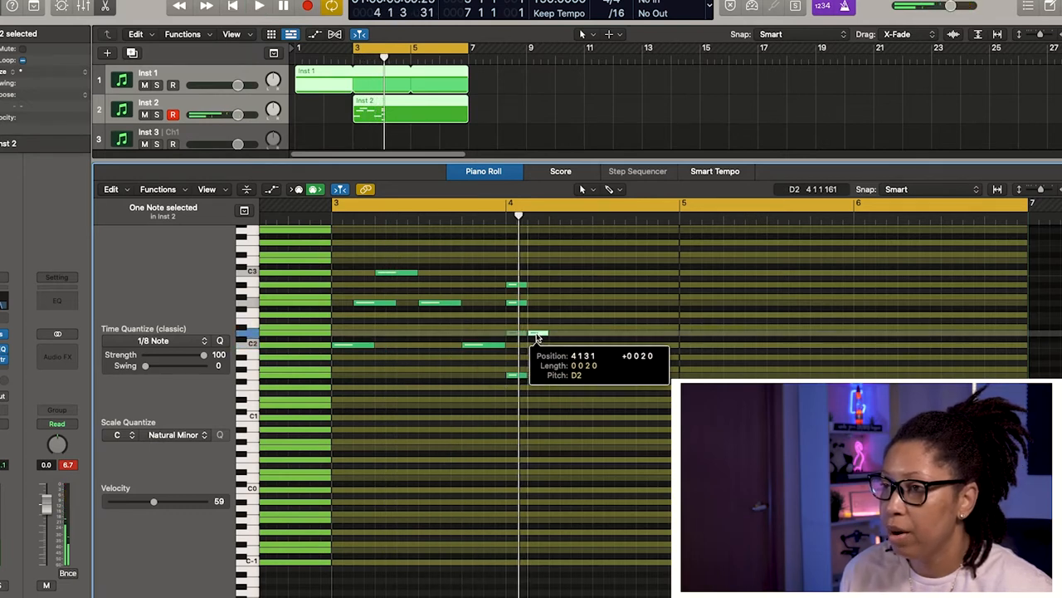
Step: Place a short D2 at bar 4, an A#2 lowered a couple of semitones, and a G2 near the bar's end
drag(535, 335, 556, 312)
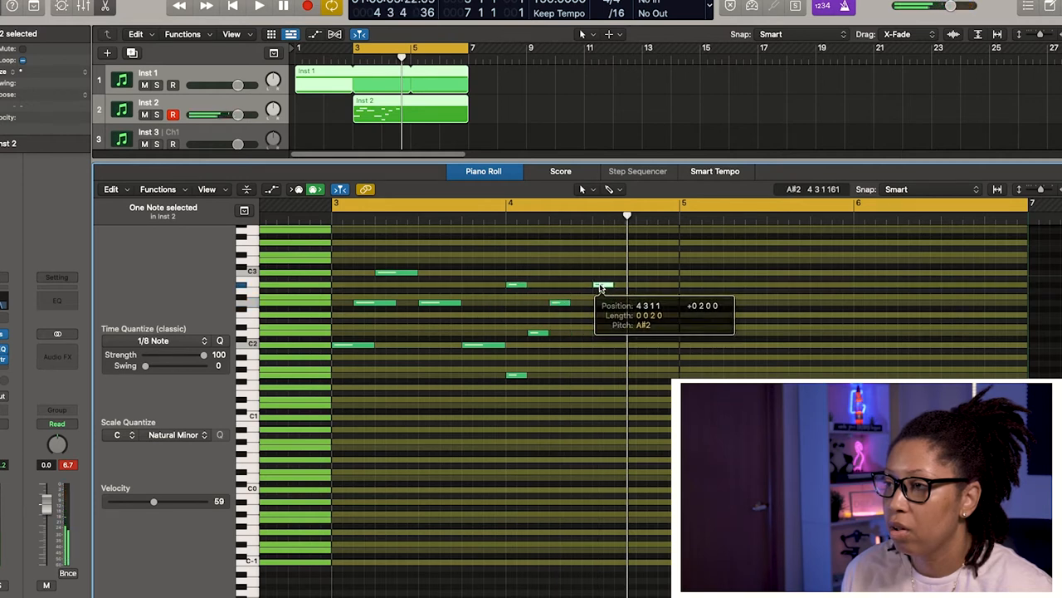
drag(600, 286, 608, 295)
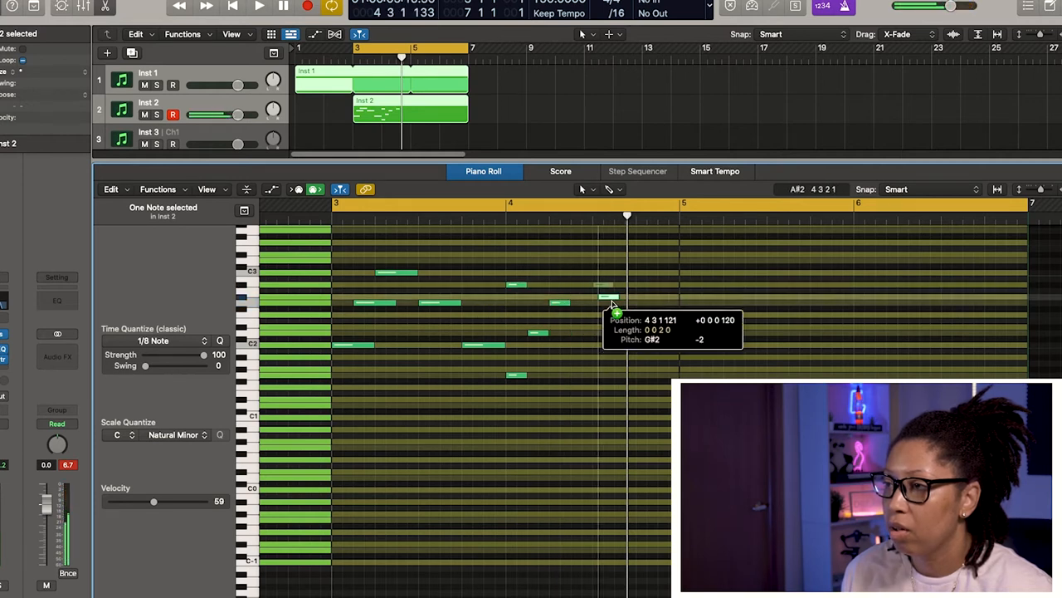
drag(608, 295, 634, 302)
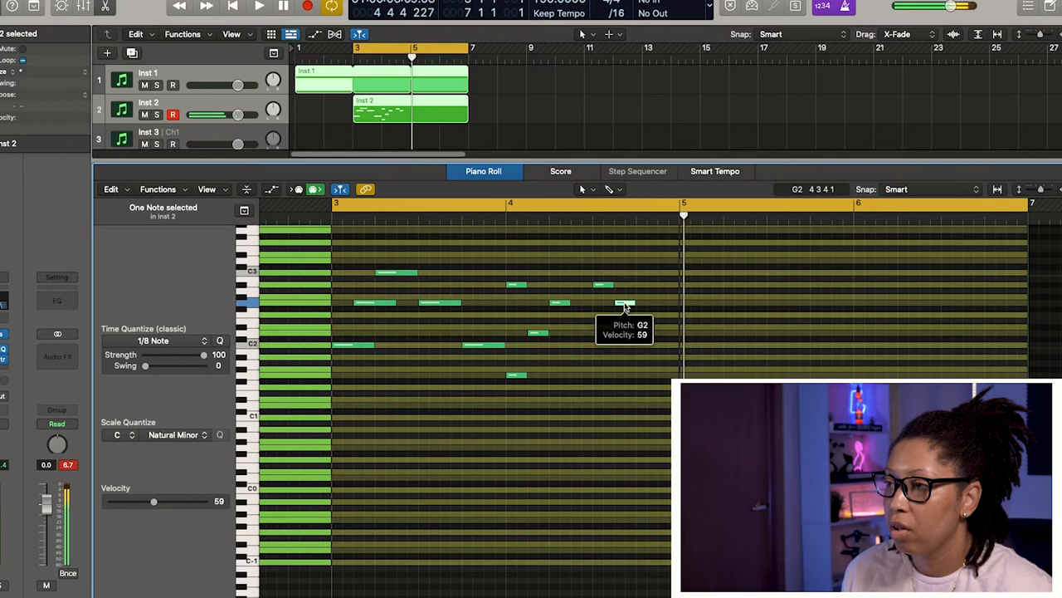
click(262, 9)
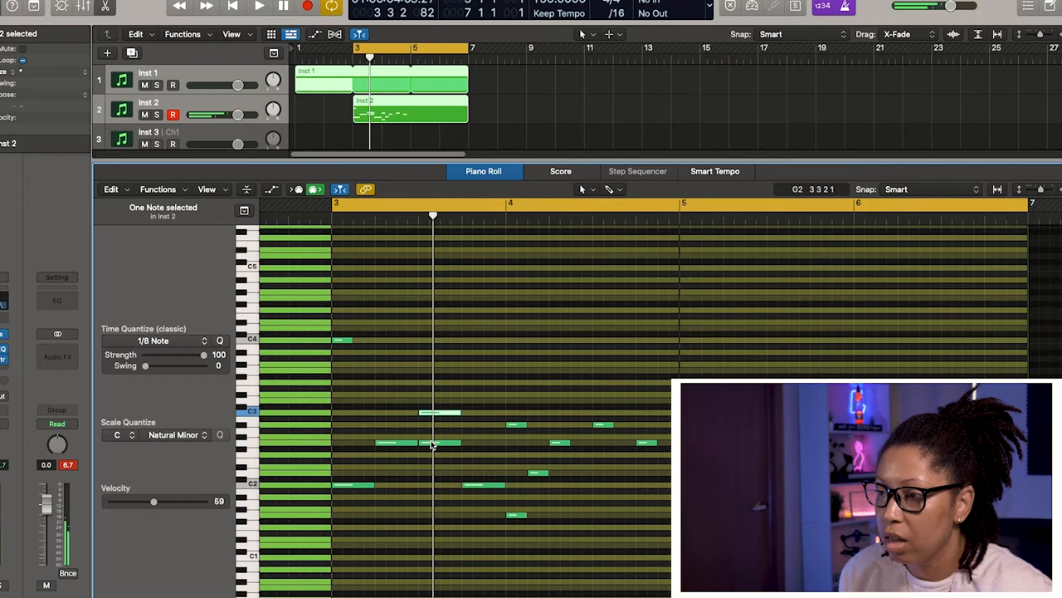
Step: Add more melody notes including a high C4 in bar 3, then shift seven selected notes later
click(262, 10)
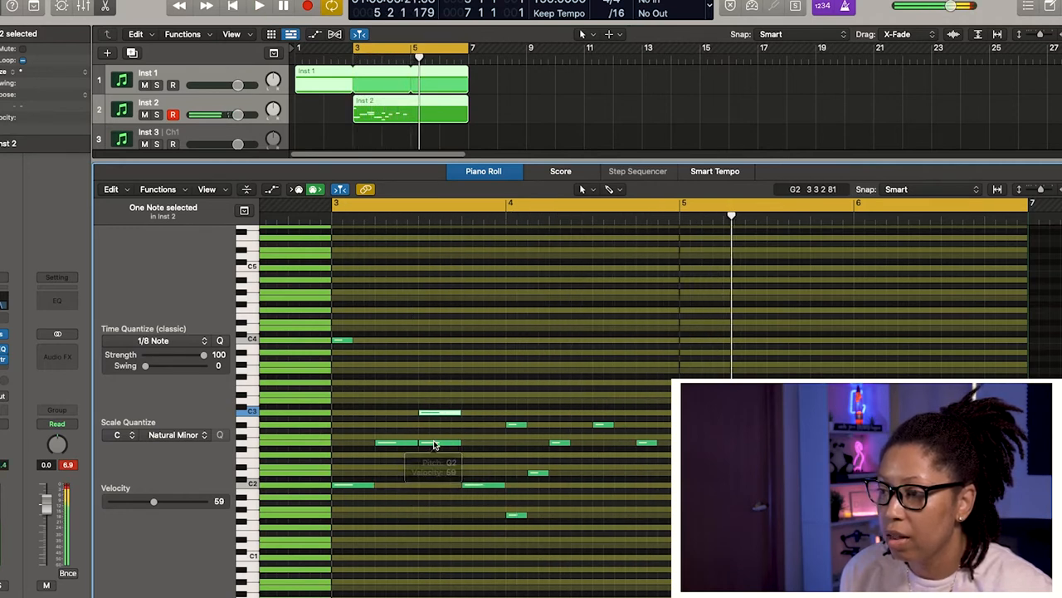
click(263, 6)
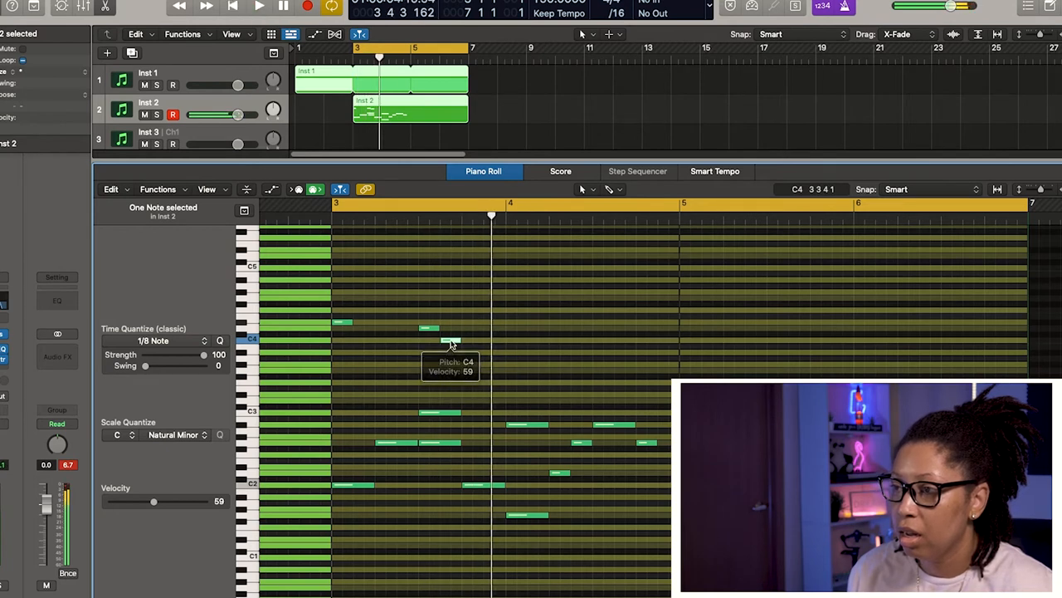
click(260, 8)
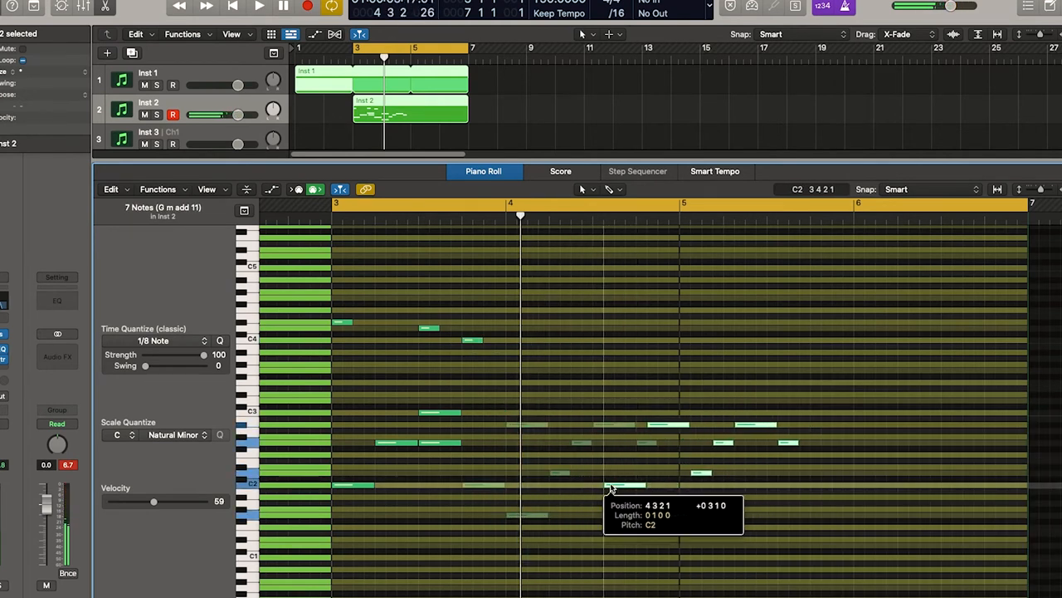
drag(627, 485, 700, 484)
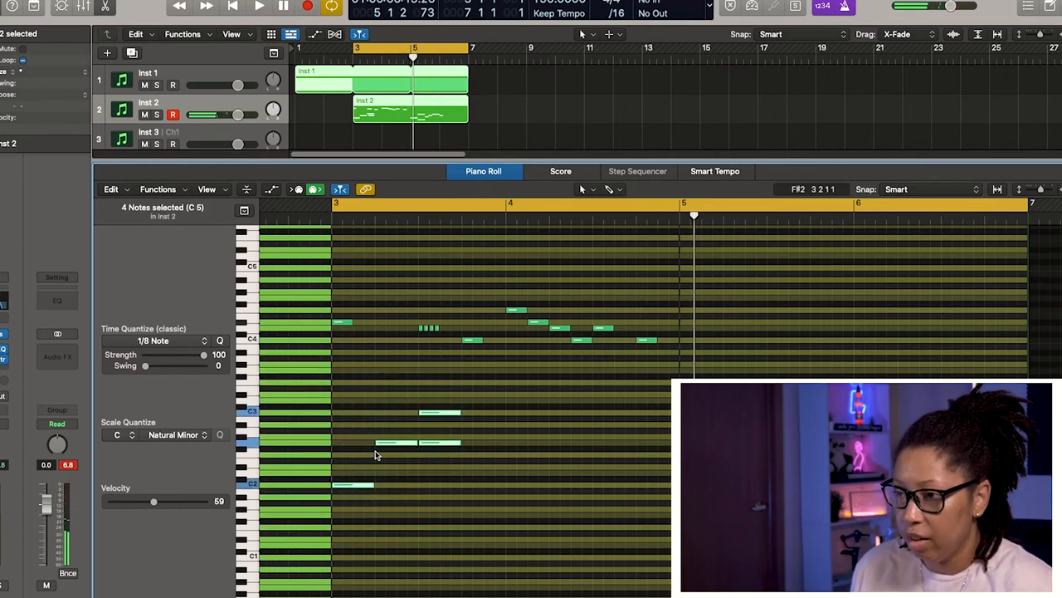
Step: Add the remaining notes to finish the 41-note Inst 2 melody
click(263, 7)
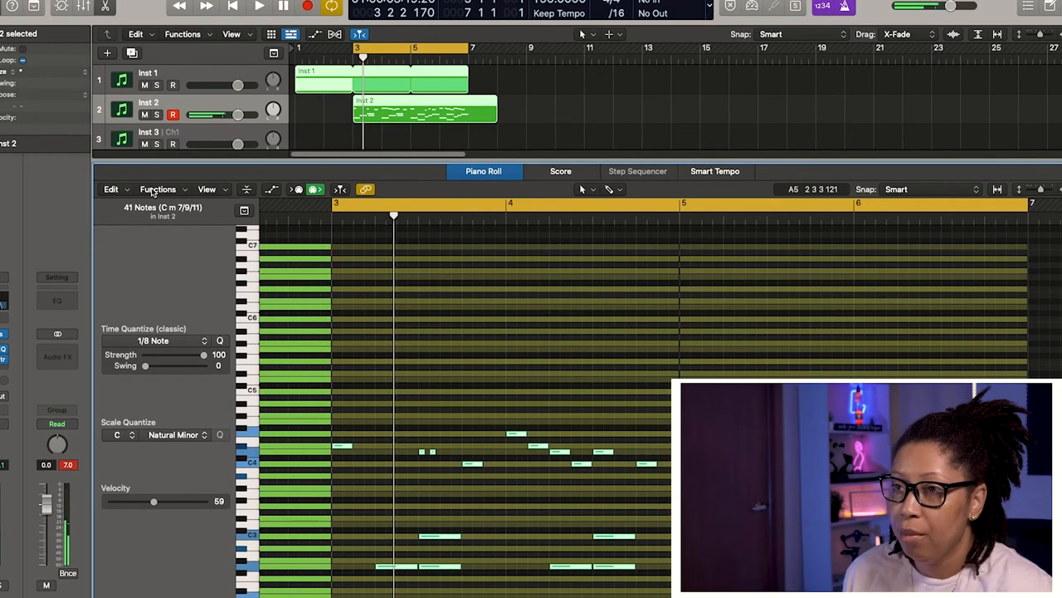
Step: Choose the Random Velocity MIDI transform with an upper limit of 98 and lower limit of 68
click(158, 190)
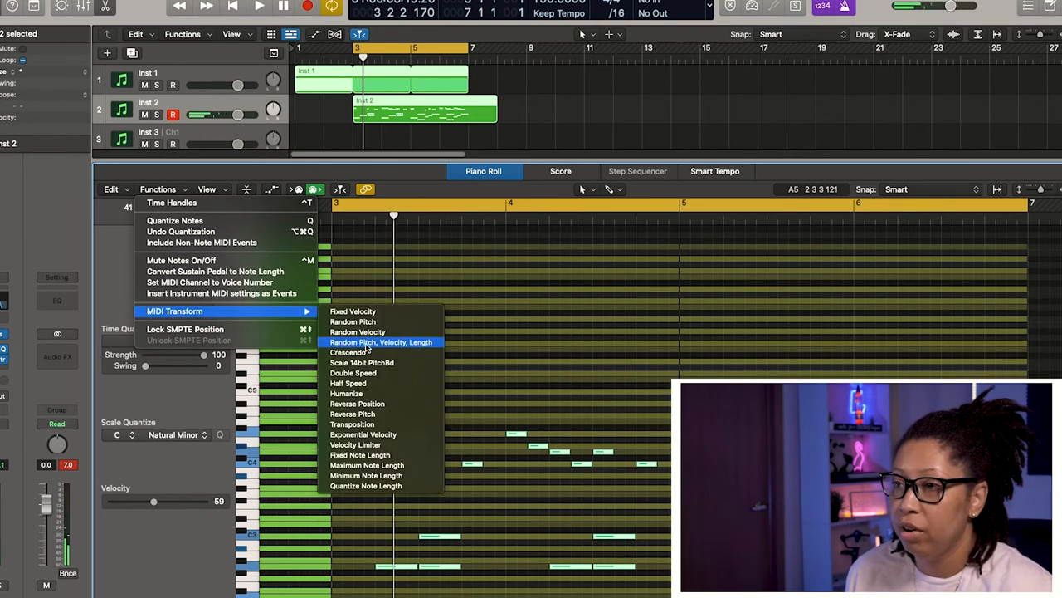
click(357, 332)
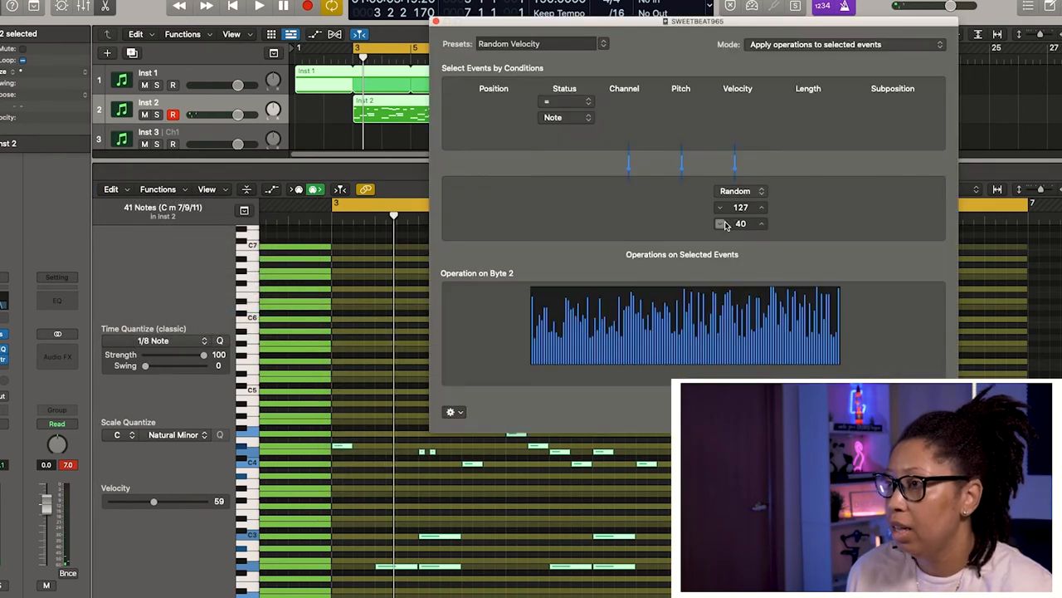
click(720, 207)
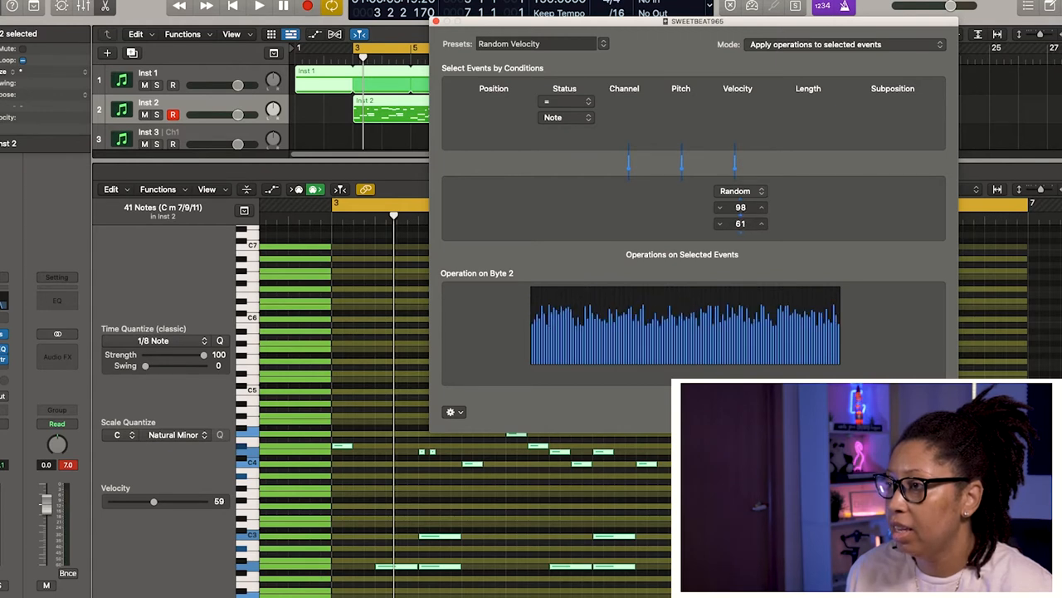
click(762, 219)
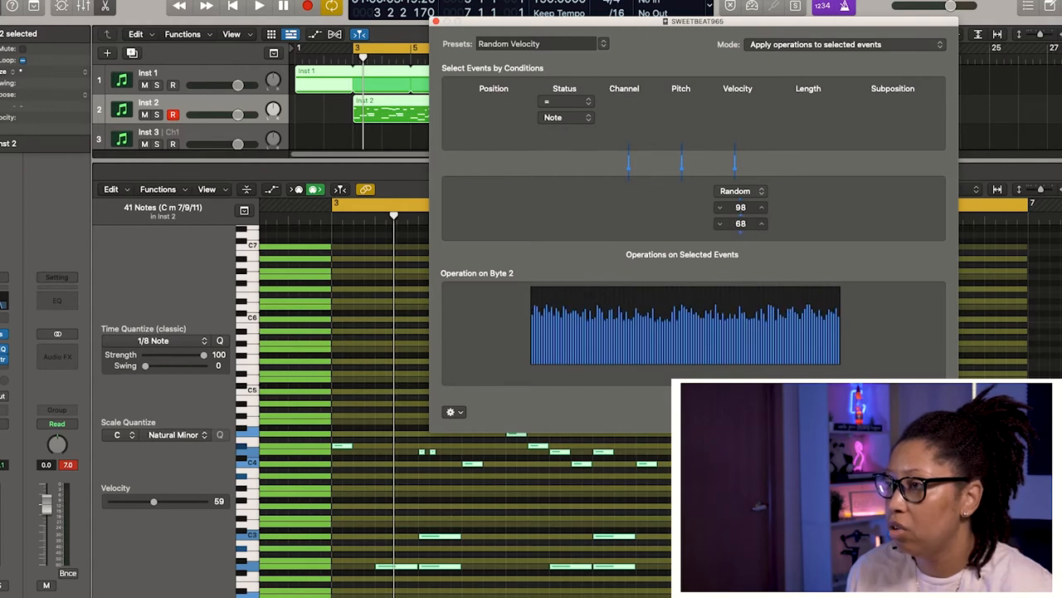
Step: Apply the random velocities to the notes and show the velocity lane beneath them
click(910, 415)
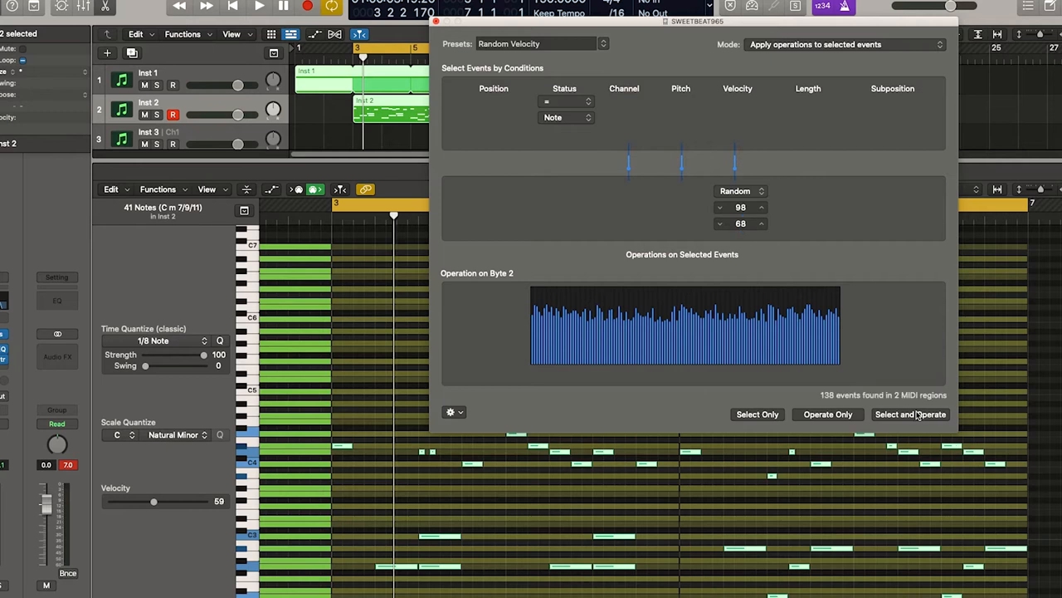
click(910, 415)
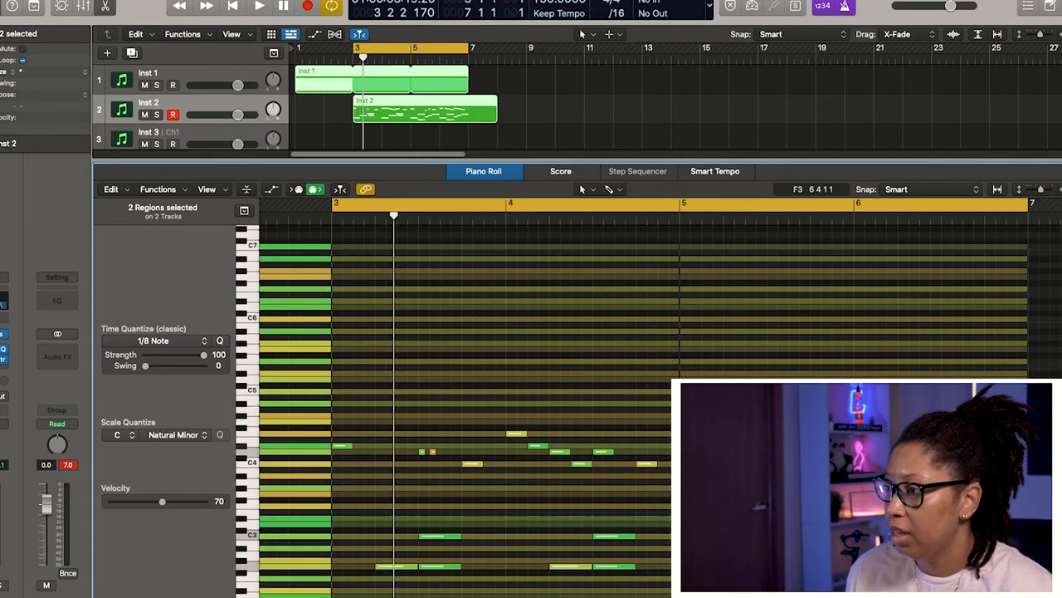
click(262, 6)
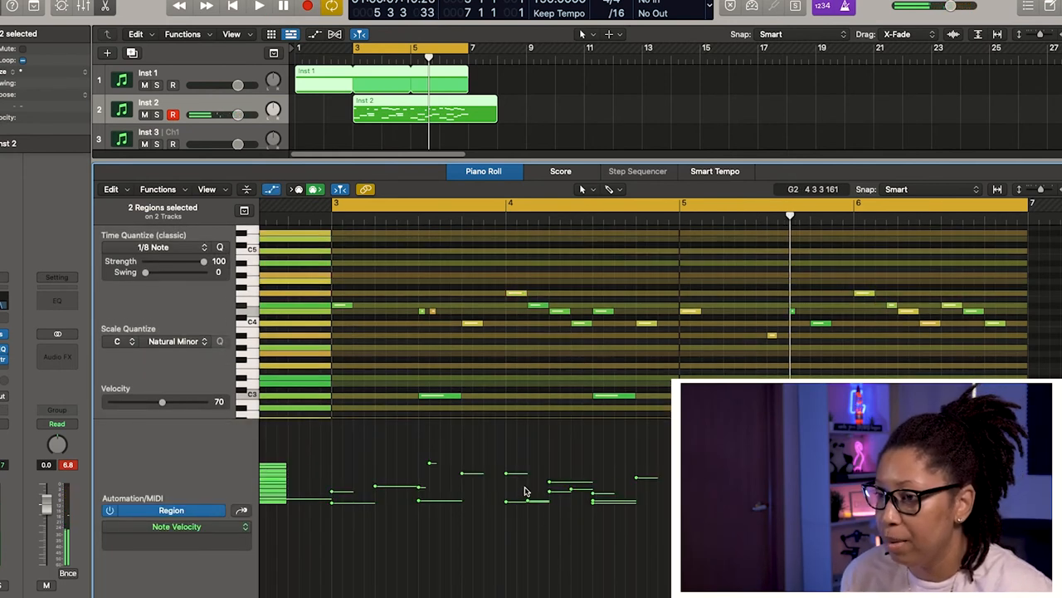
Step: Insert a Stereo Delay audio effect on the Inst 2 melody track
click(260, 10)
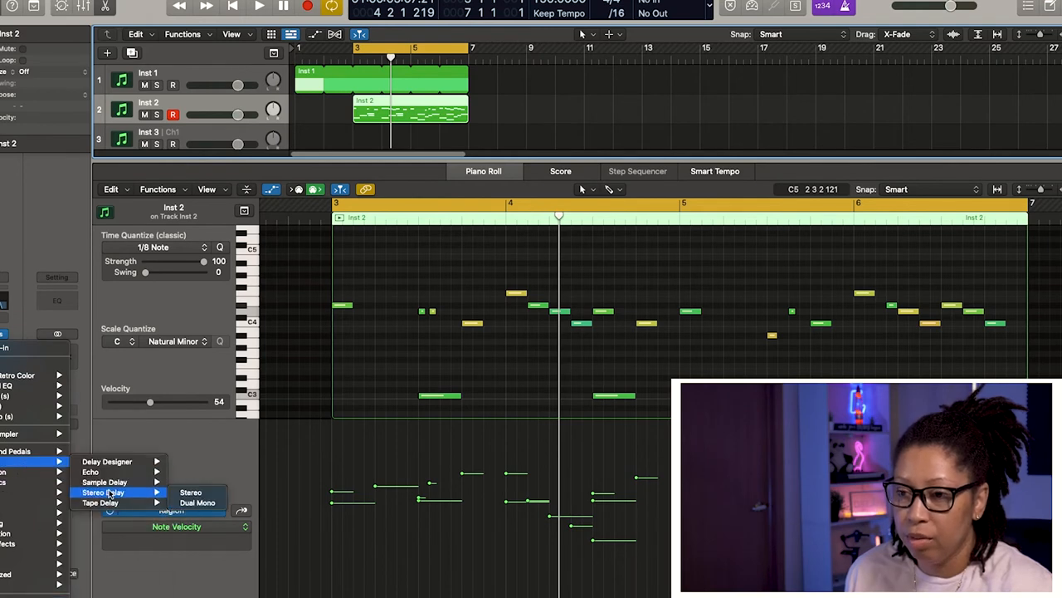
click(191, 491)
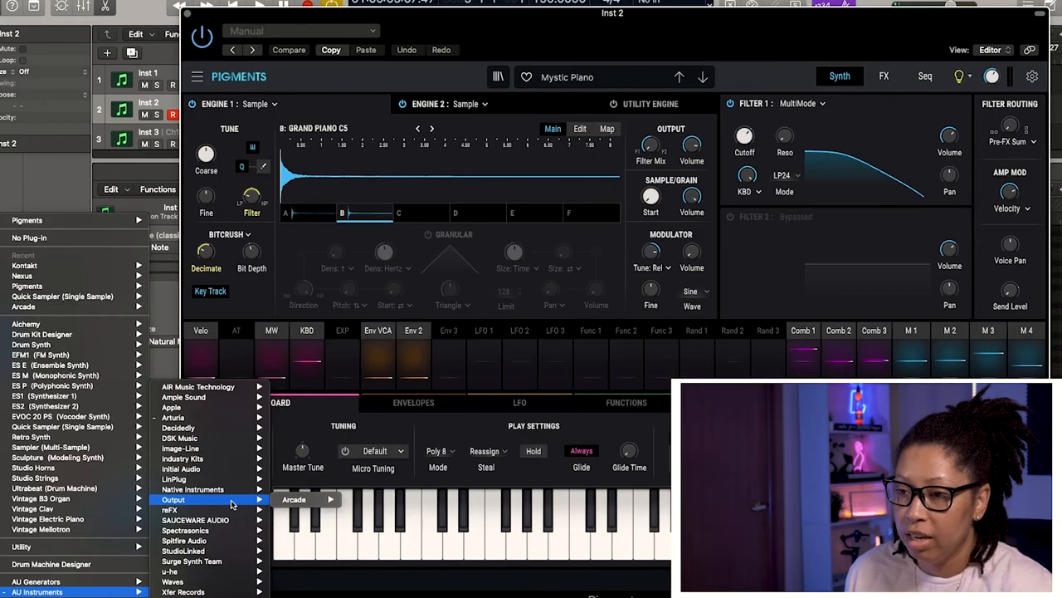
mouse_move(180, 468)
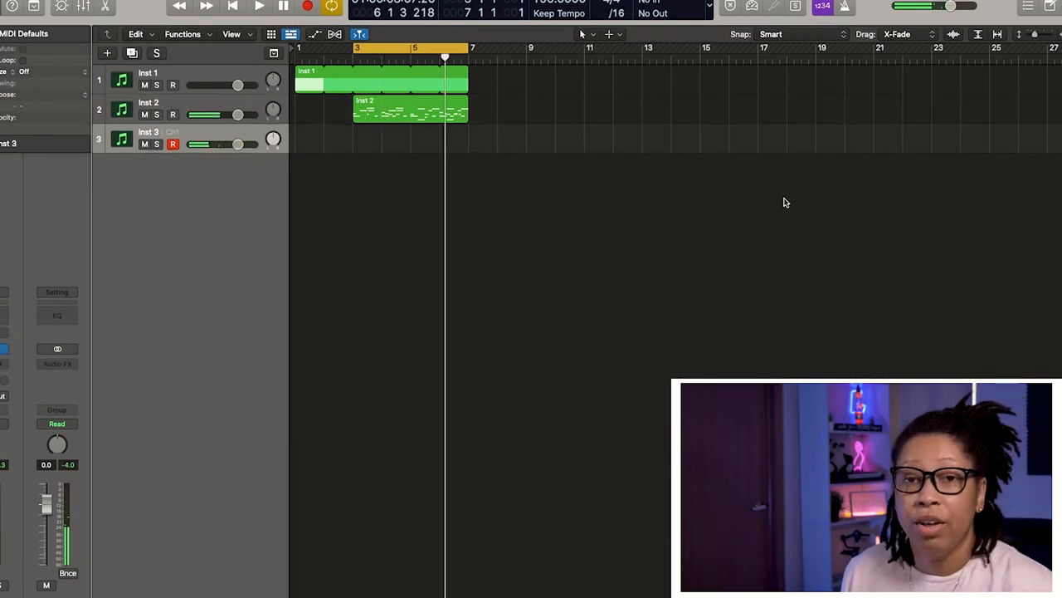
Step: Insert Sugar Bytes Effectrix on Inst 2 and adjust its glitch pattern
click(405, 116)
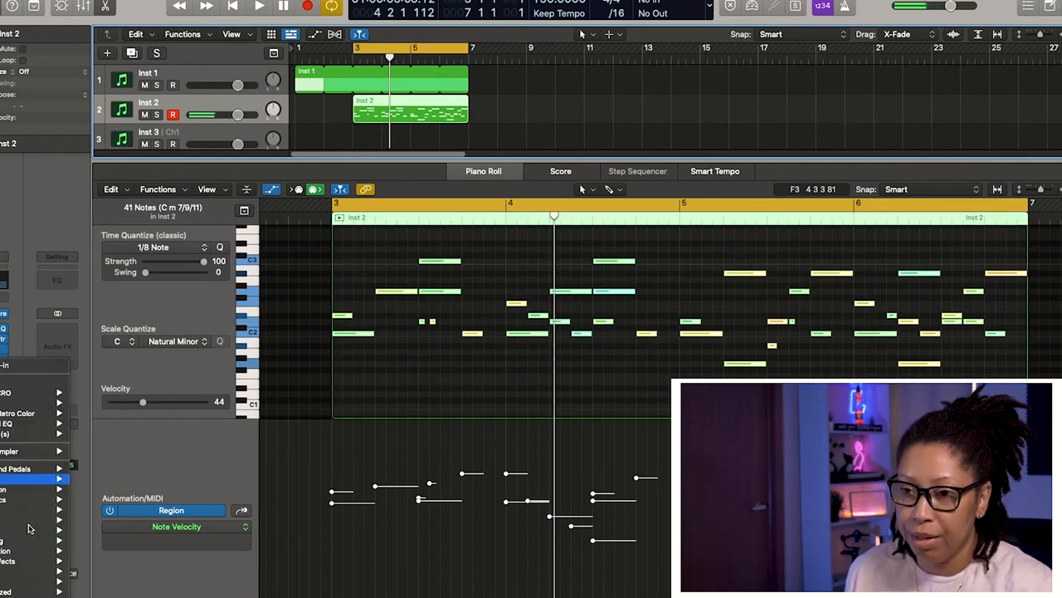
click(25, 352)
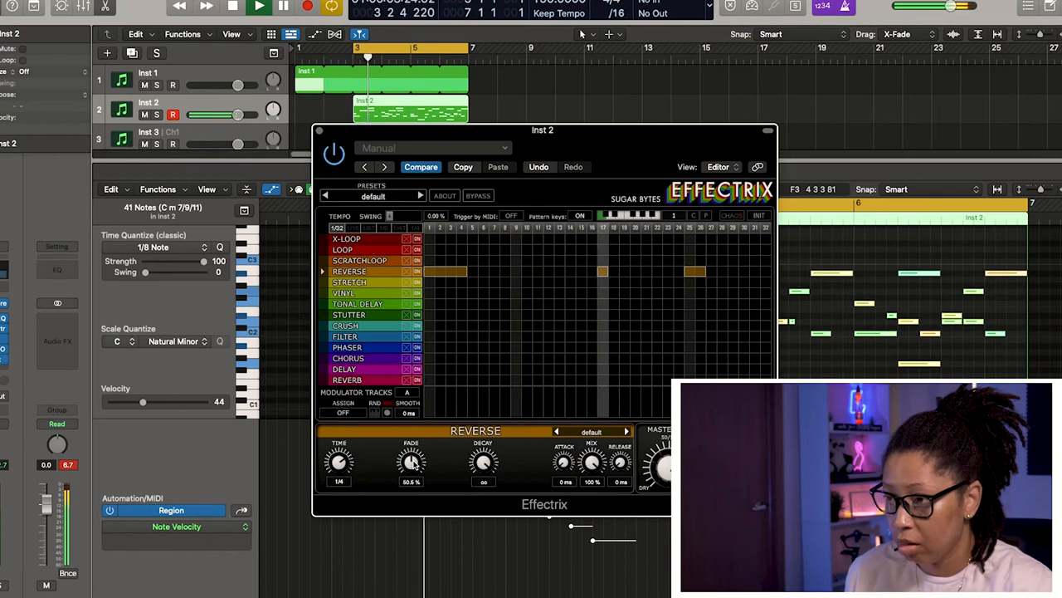
drag(411, 461, 412, 448)
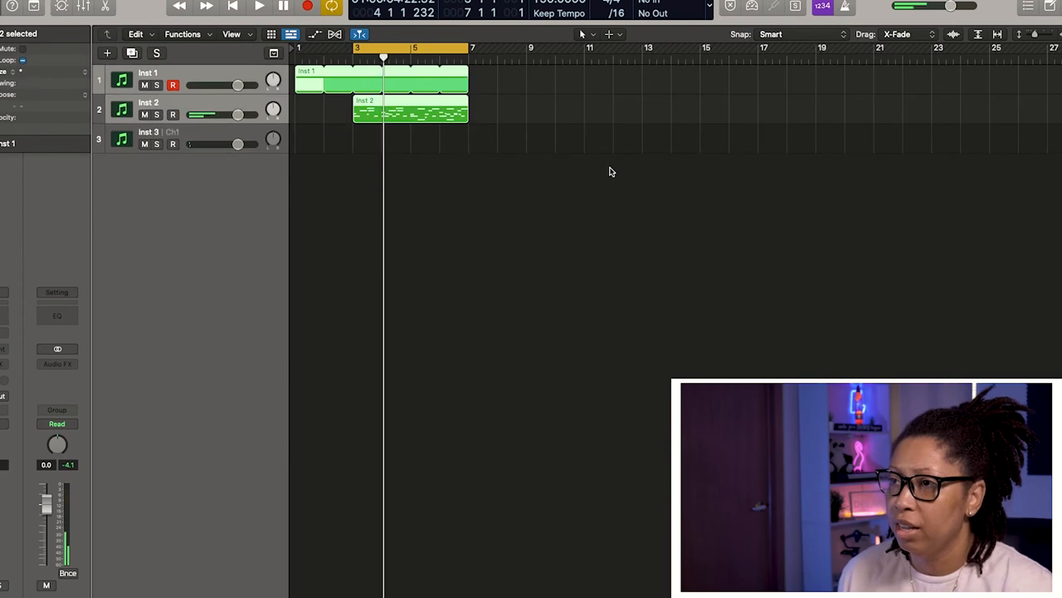
Step: Copy the Inst 2 melody region onto Inst 3 at the same position and add a fourth instrument track
right_click(382, 141)
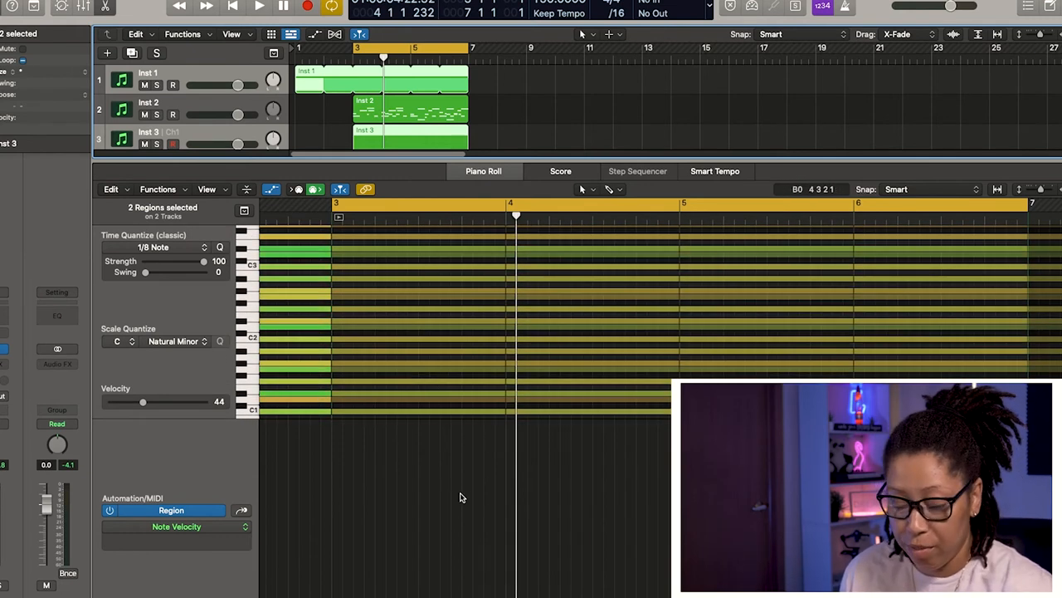
click(264, 6)
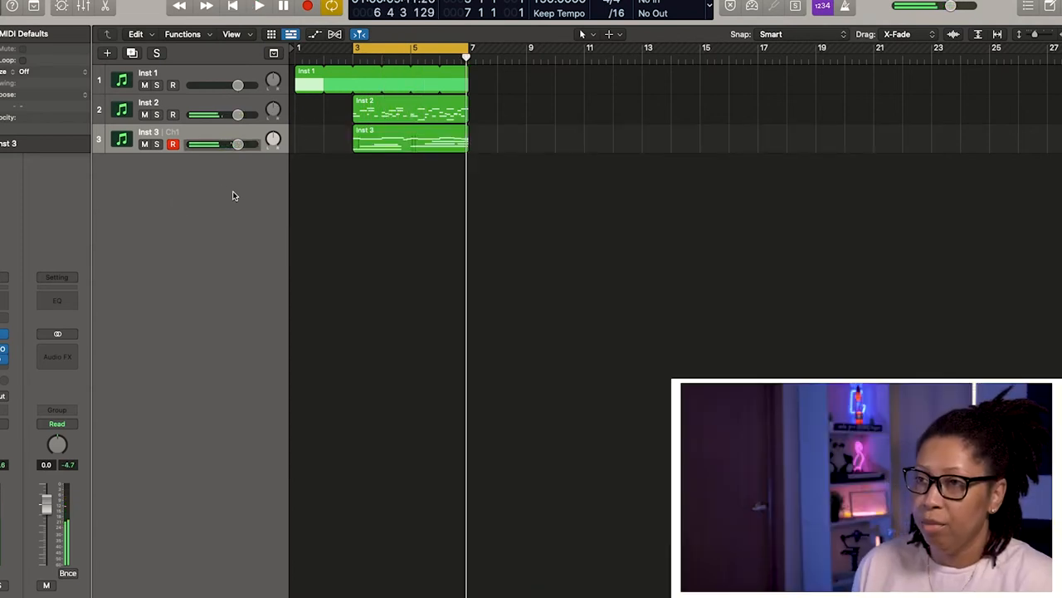
click(110, 53)
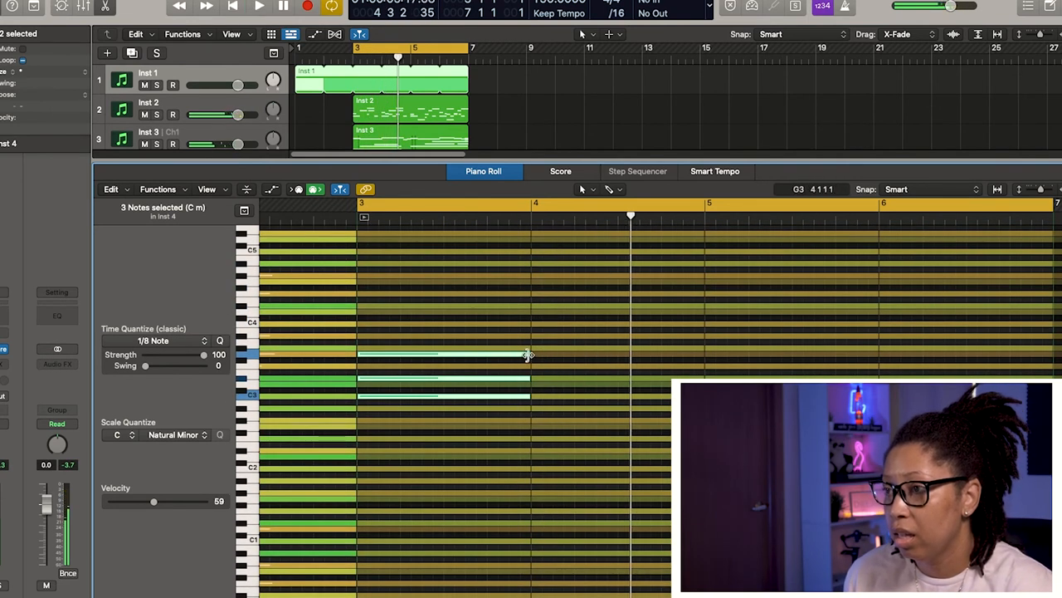
Step: Stretch the C minor triad to end at bar 5 and continue with the G minor chord on Inst 4
drag(527, 355, 700, 355)
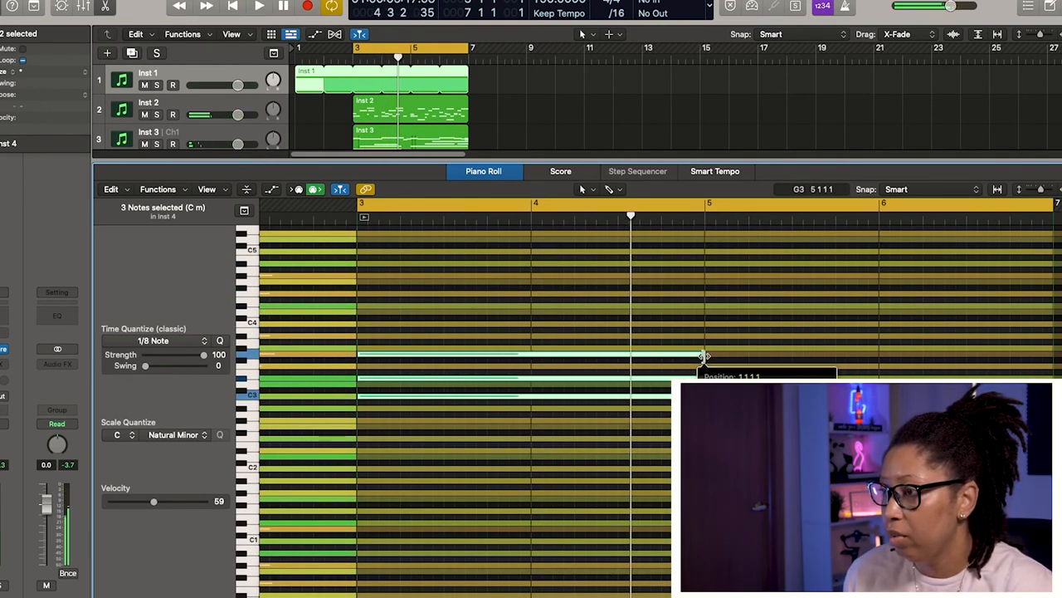
click(263, 8)
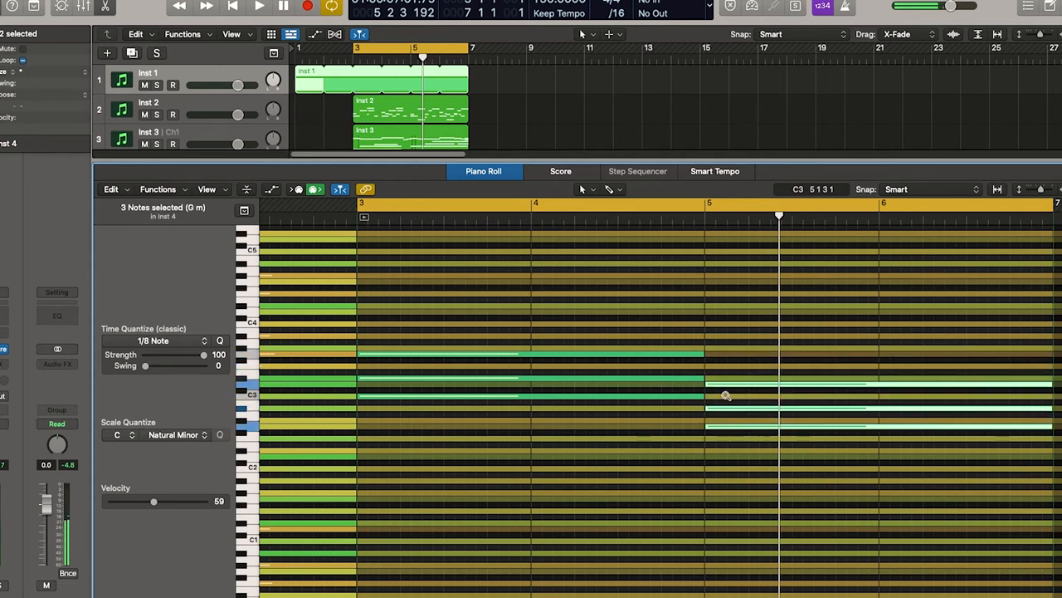
click(261, 7)
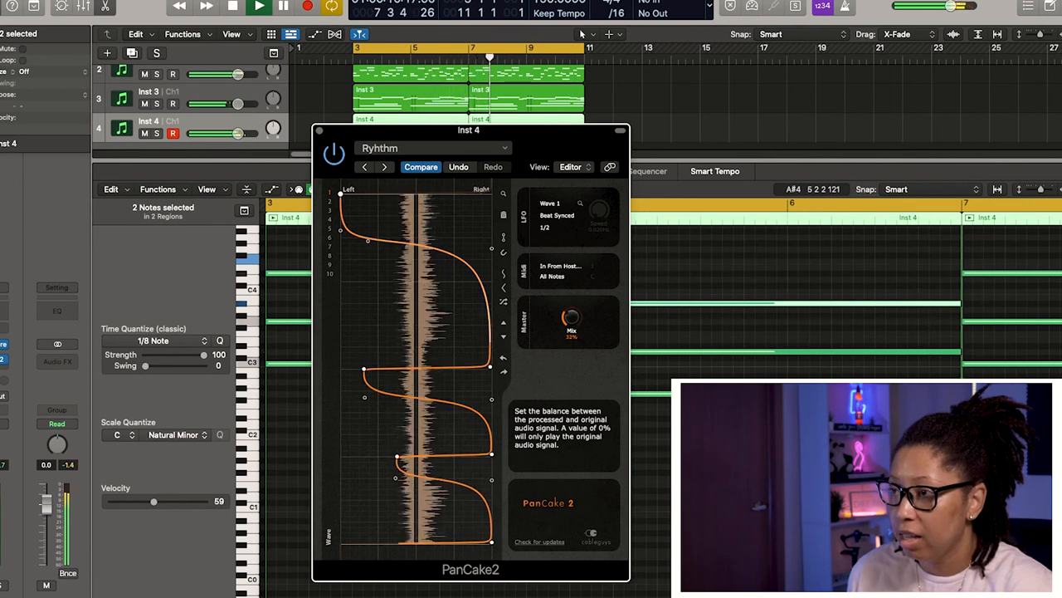
Step: Set the PanCake 2 Mix knob balancing processed and original signal on Inst 4
click(557, 228)
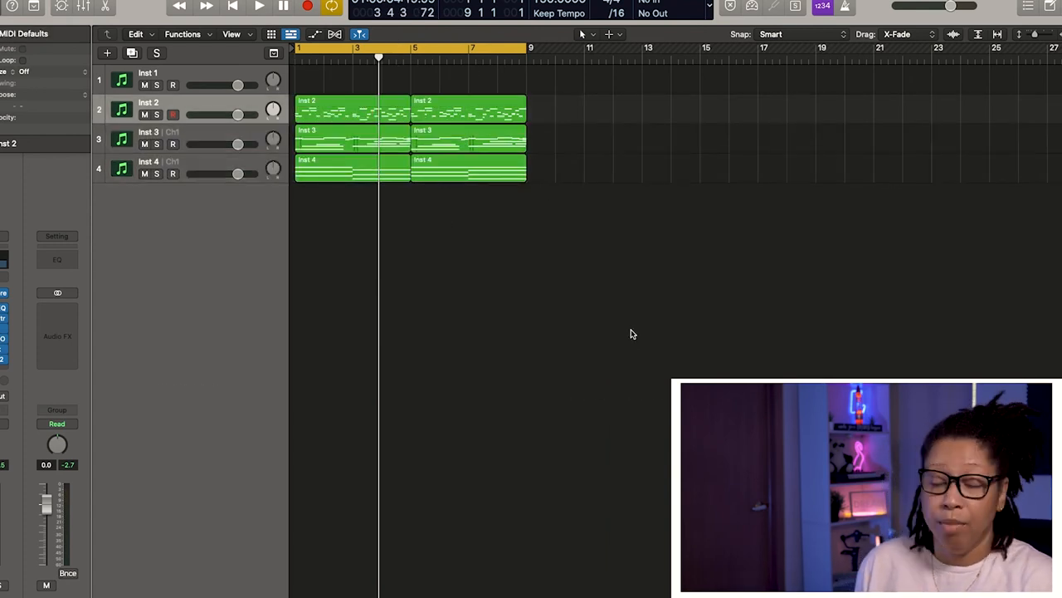
mouse_move(690, 257)
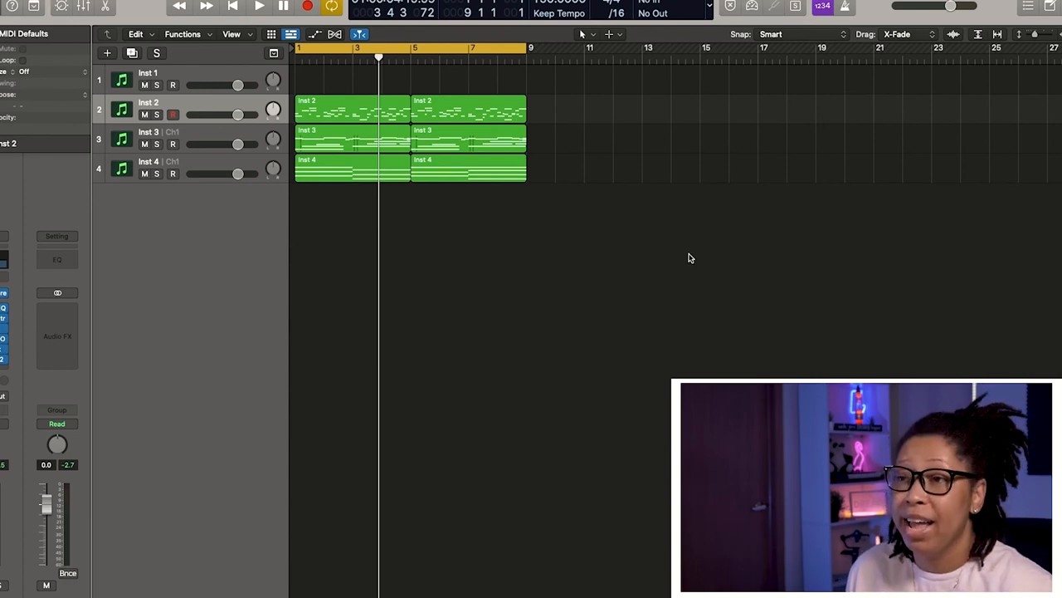